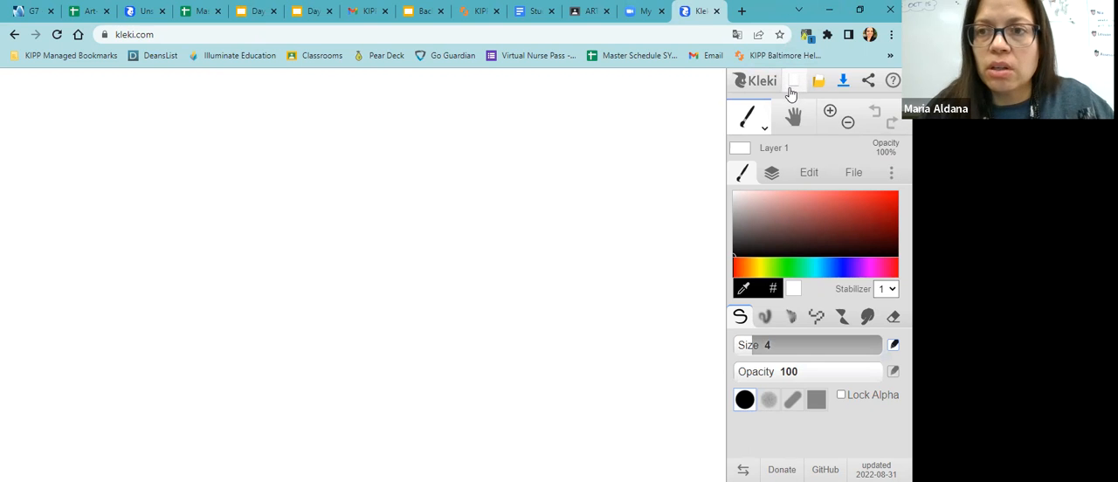
mouse_move(793, 80)
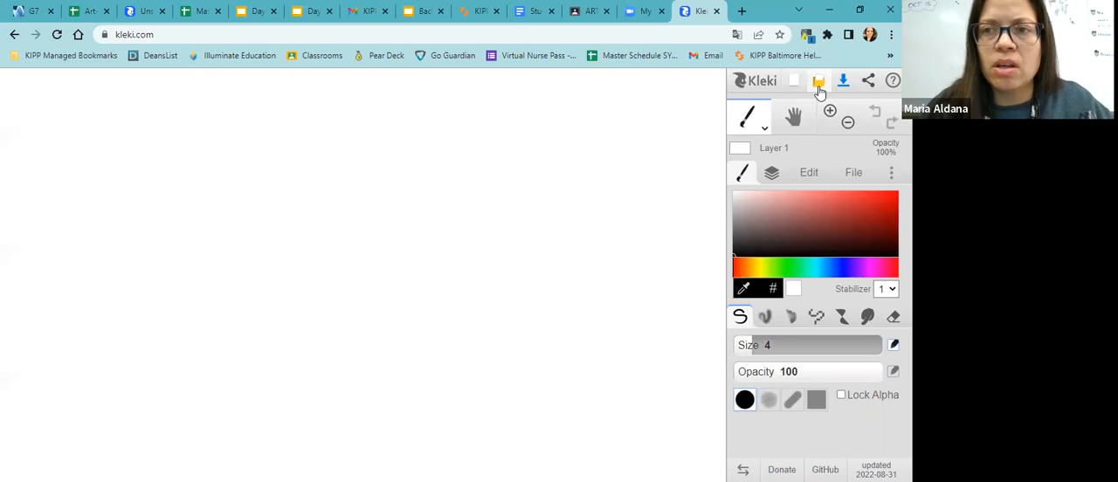
mouse_move(817, 82)
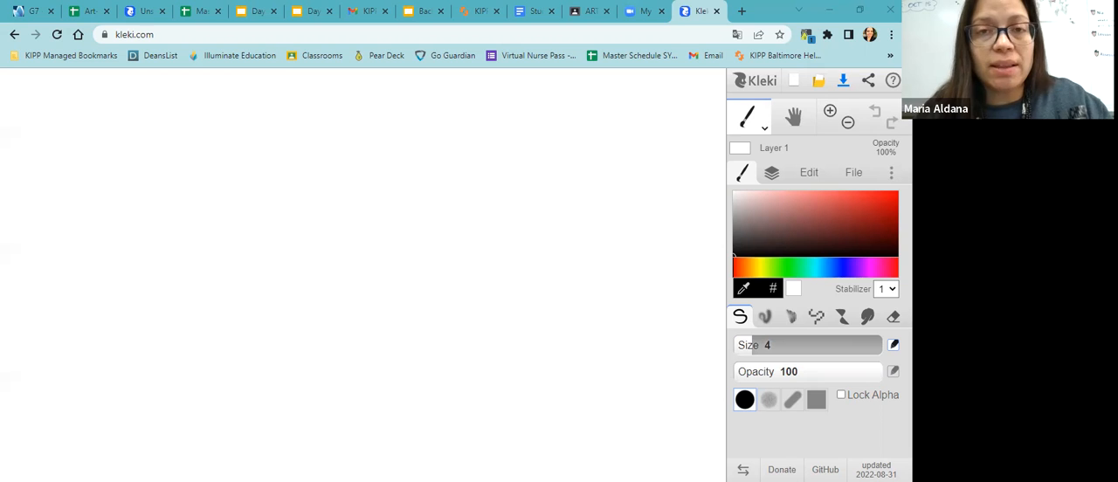
mouse_move(488, 289)
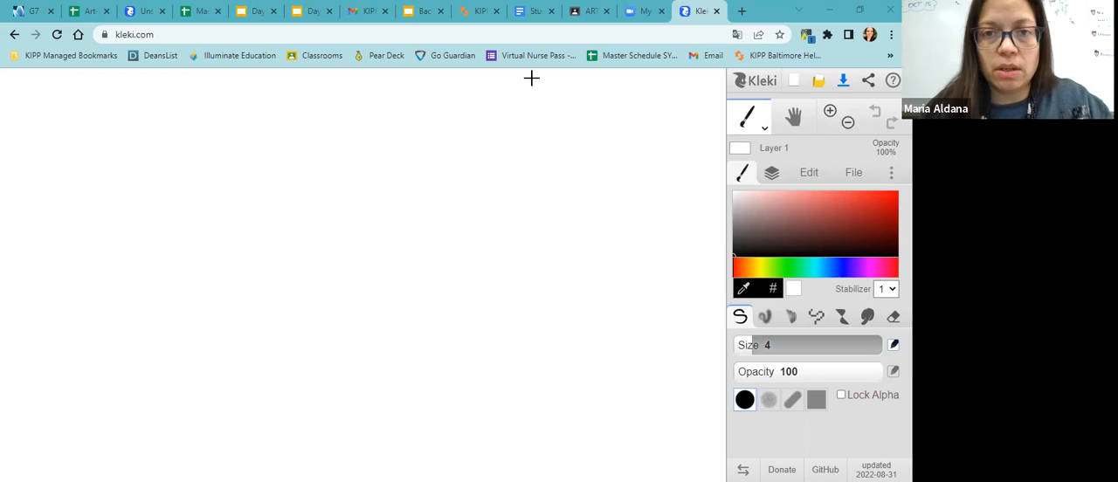
mouse_move(342, 198)
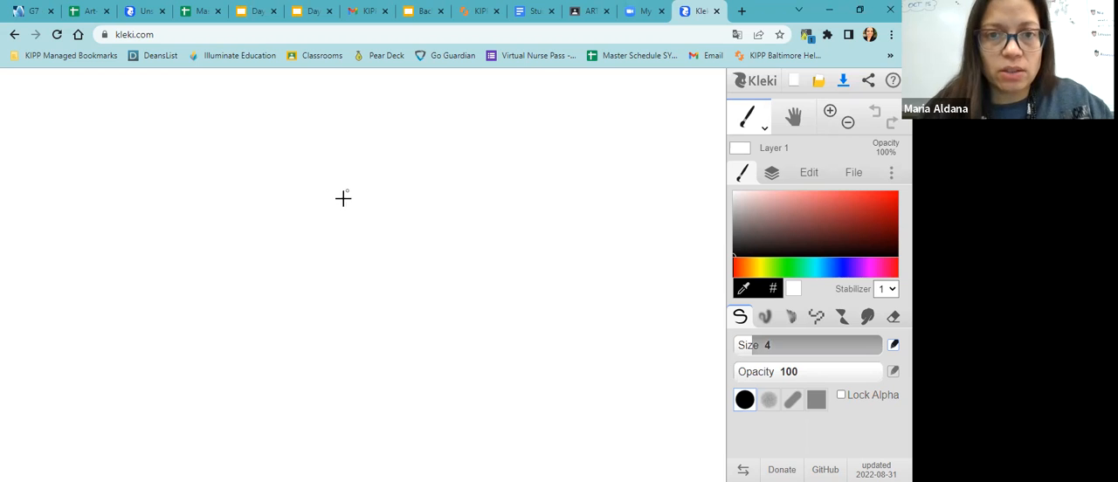
mouse_move(342, 202)
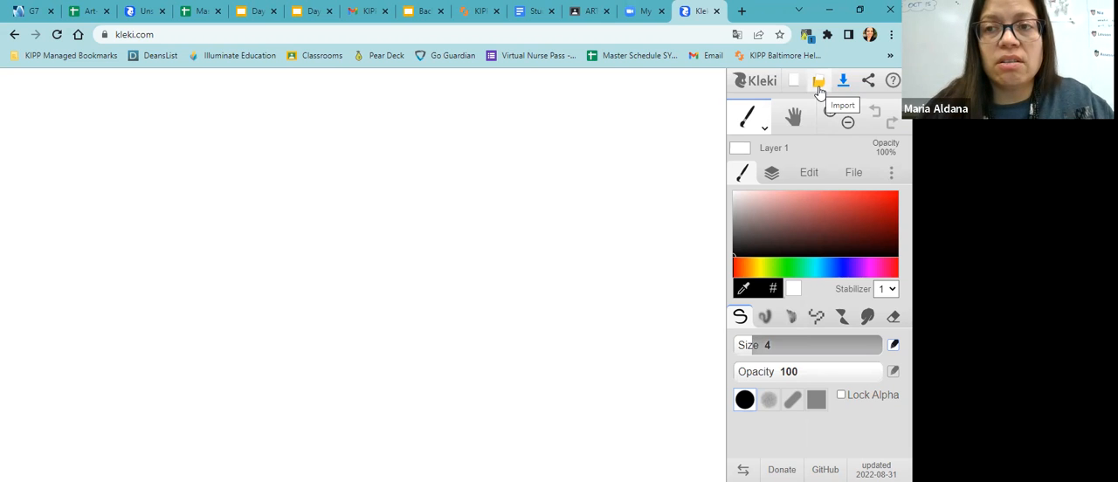
Step: Browse to the Camera Roll folder and select webcam photo WIN_20220923_14_29_17_Pro
left_click(817, 80)
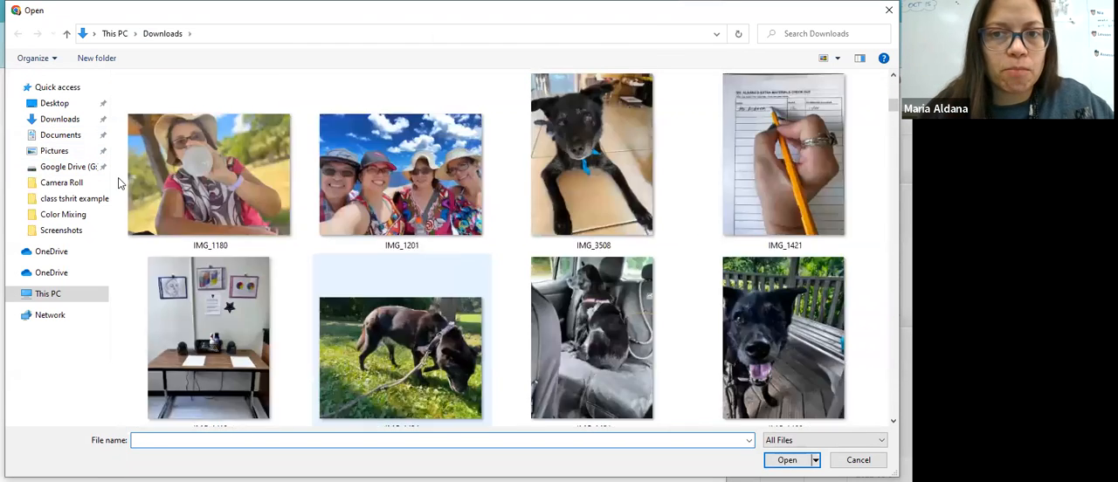
scroll("down", 3)
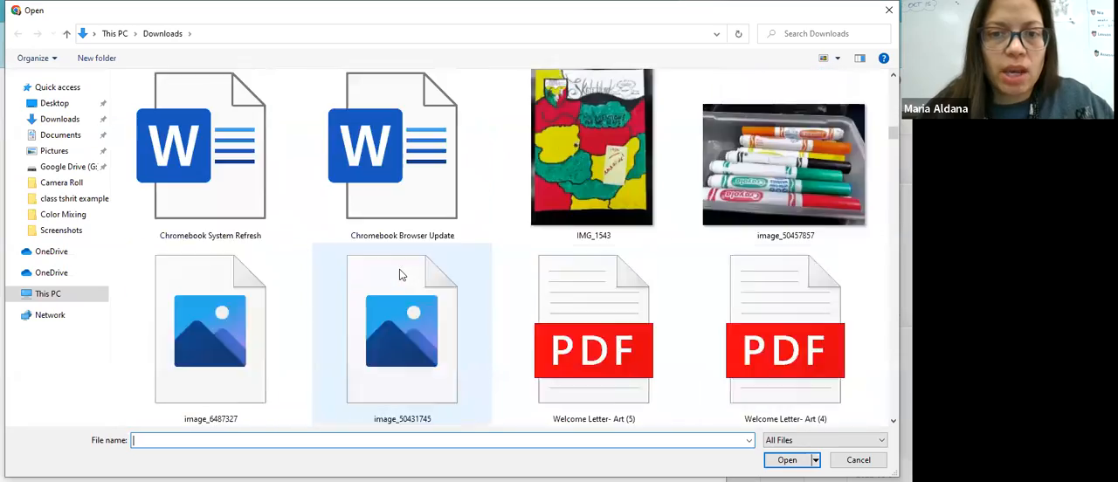
scroll("down", 3)
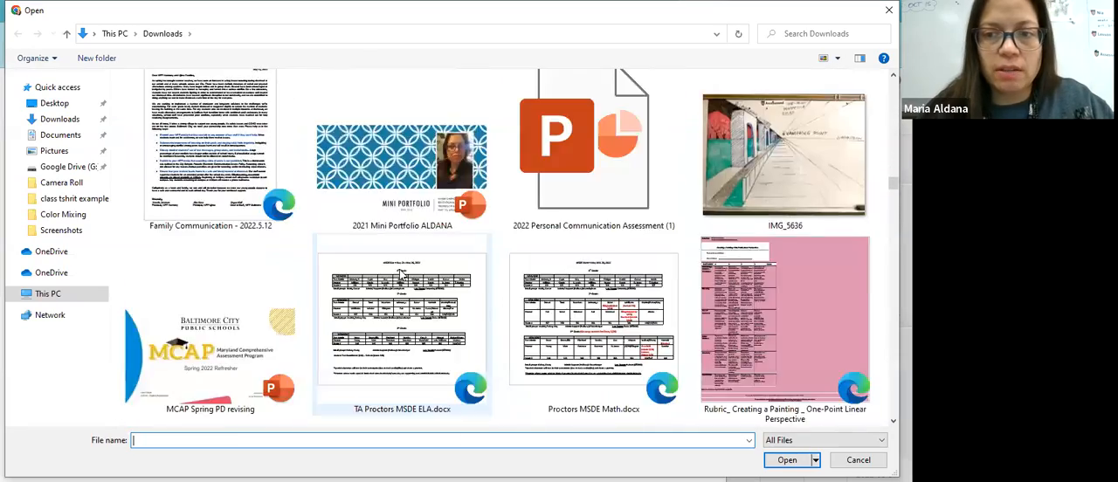
scroll("down", 3)
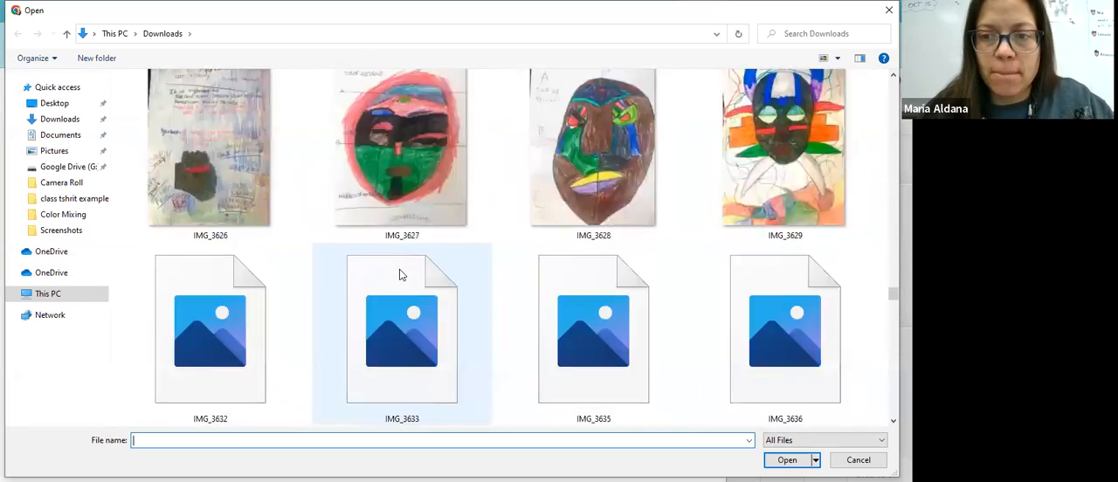
scroll("down", 3)
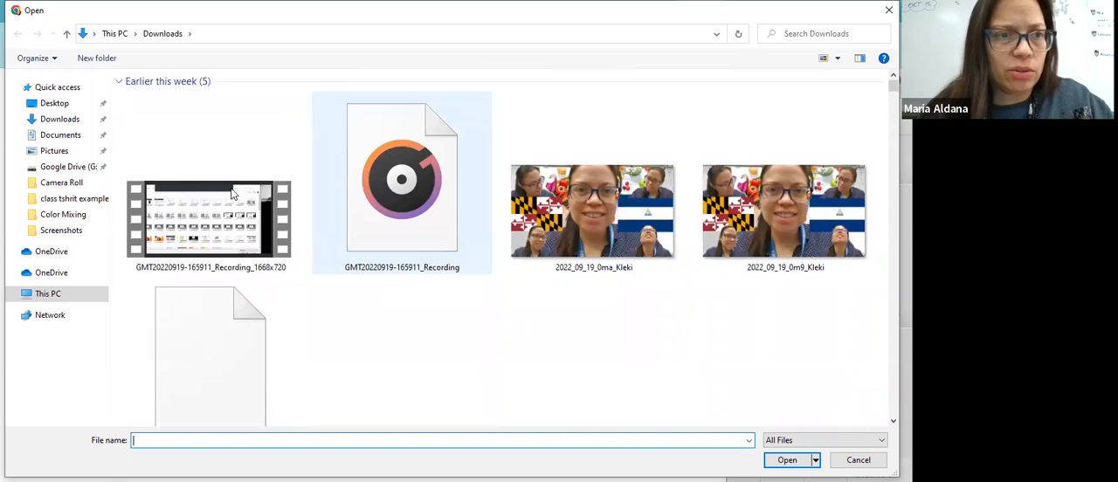
left_click(61, 183)
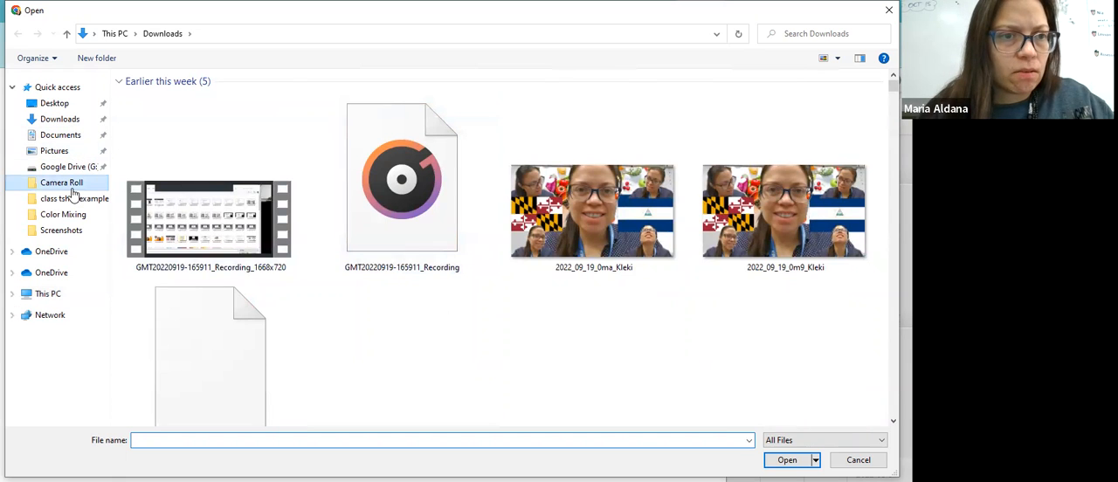
left_click(61, 182)
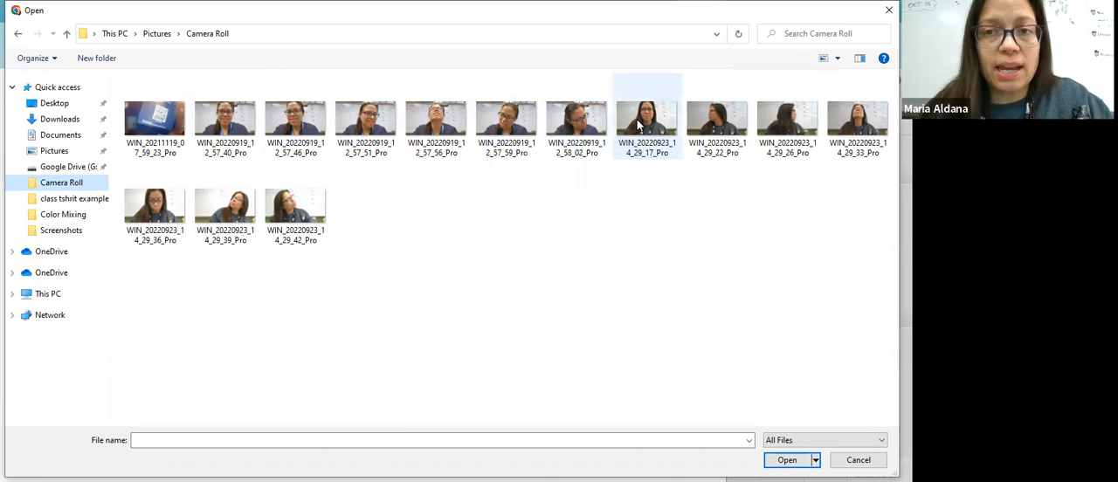
mouse_move(647, 126)
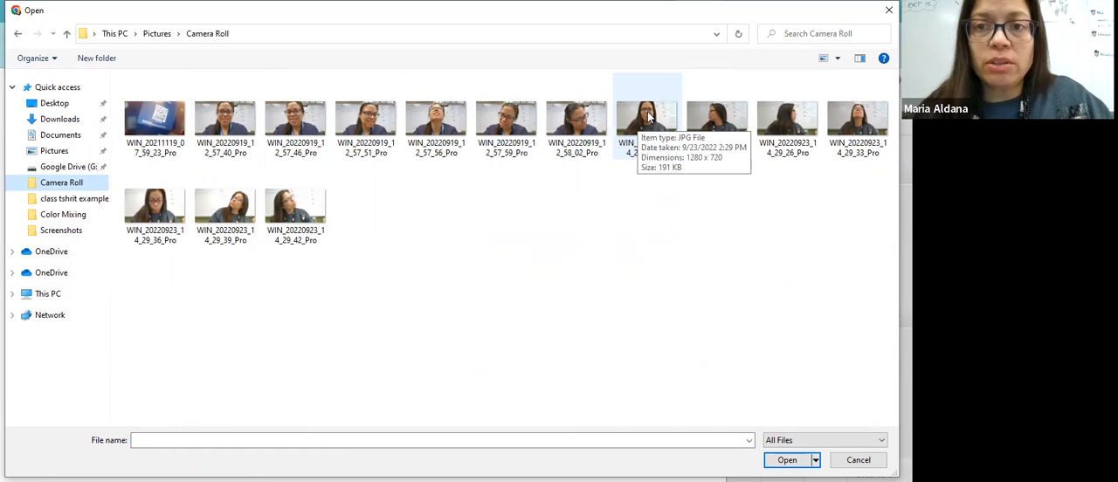
mouse_move(715, 122)
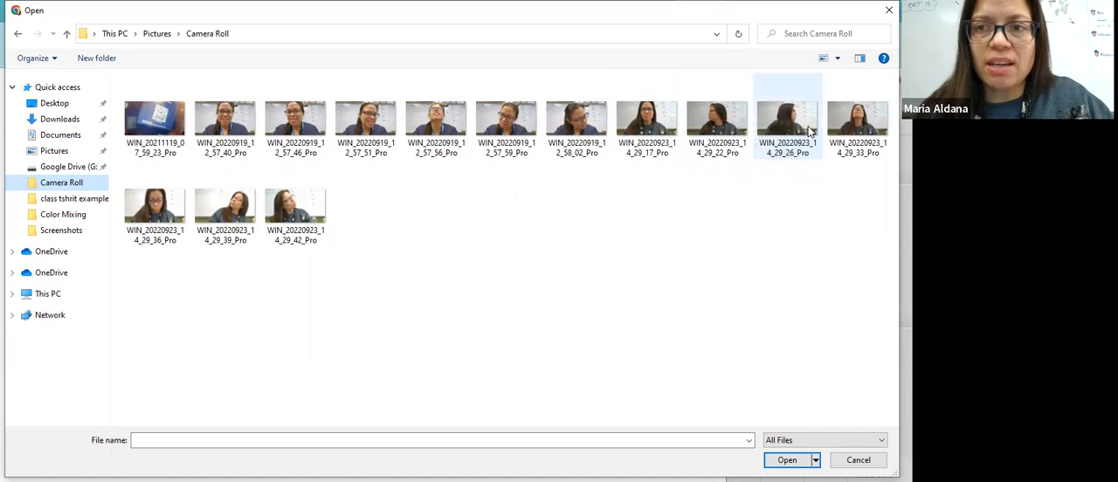
mouse_move(858, 118)
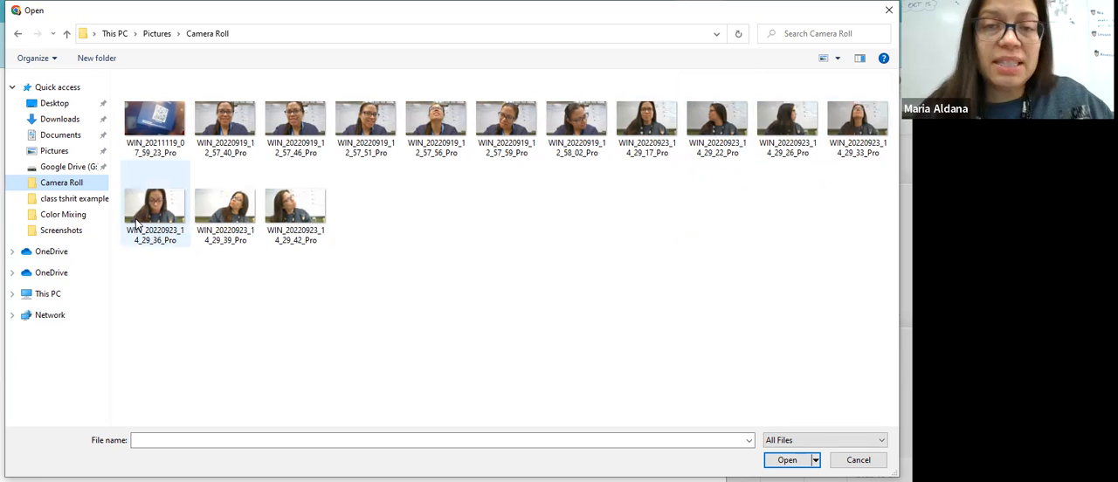
mouse_move(225, 209)
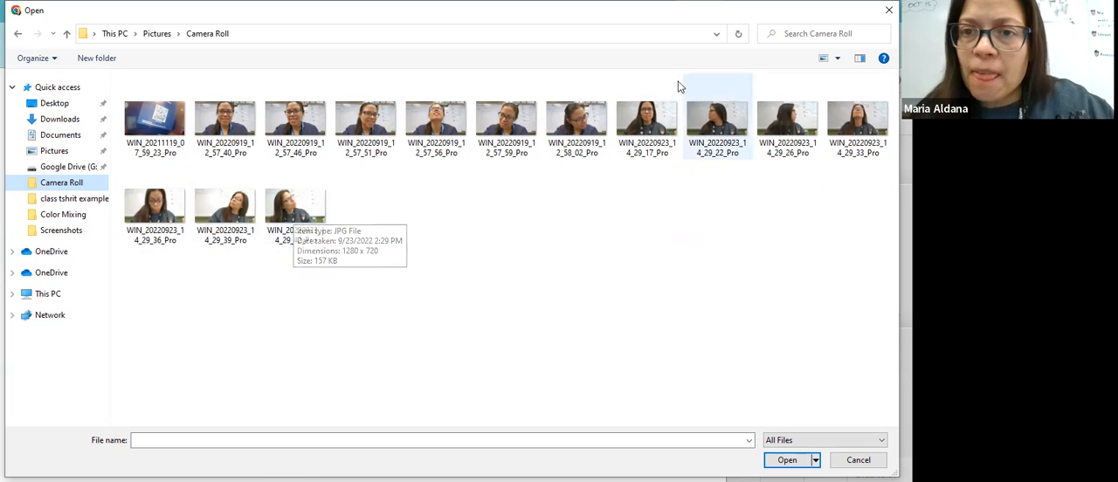
left_click(646, 118)
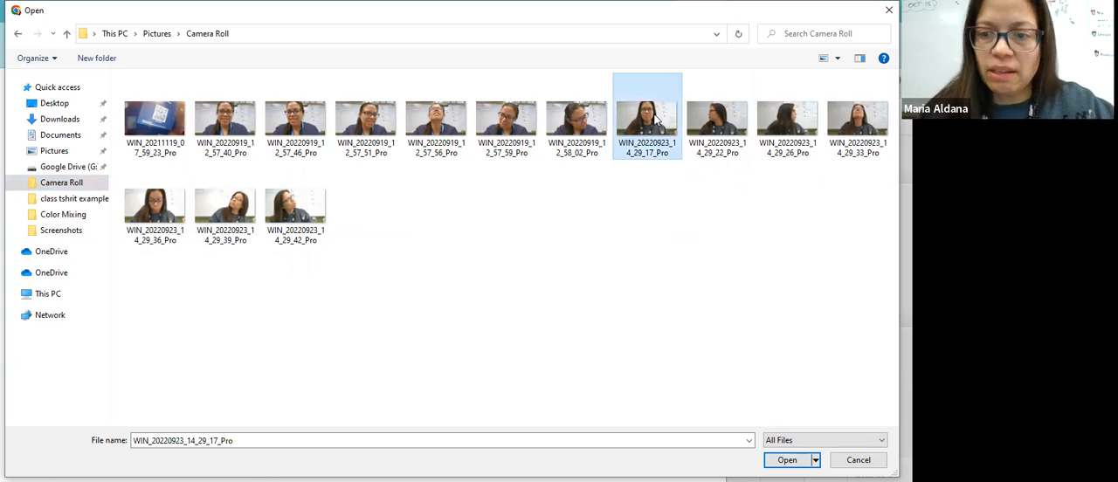
mouse_move(769, 282)
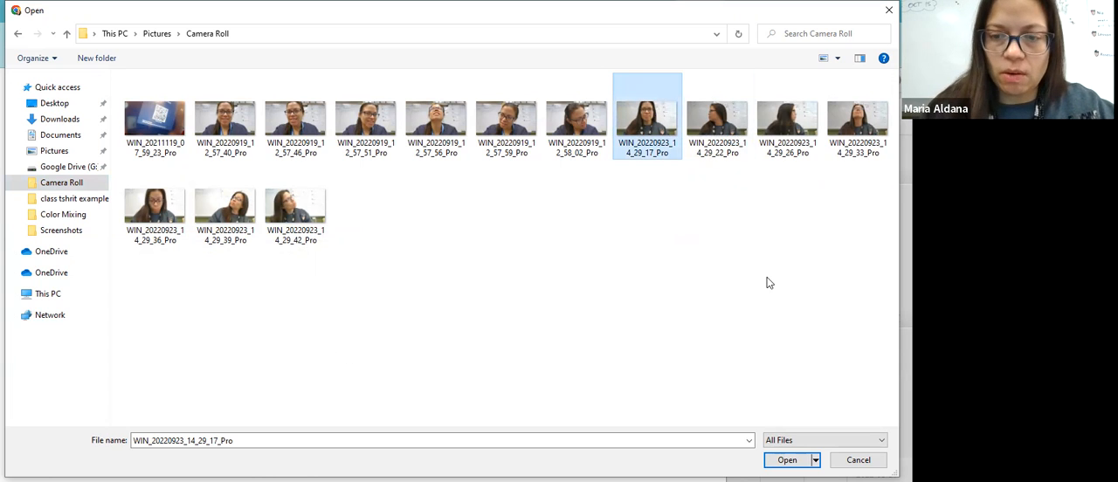
Step: Import the selected photo as a layer, shrunk and placed slightly left of and above centre
left_click(788, 459)
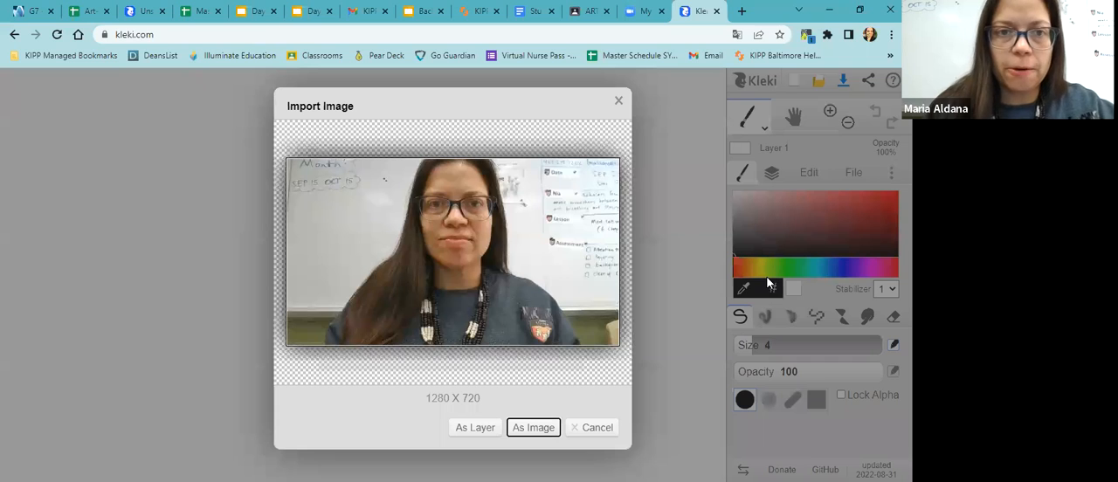
mouse_move(642, 295)
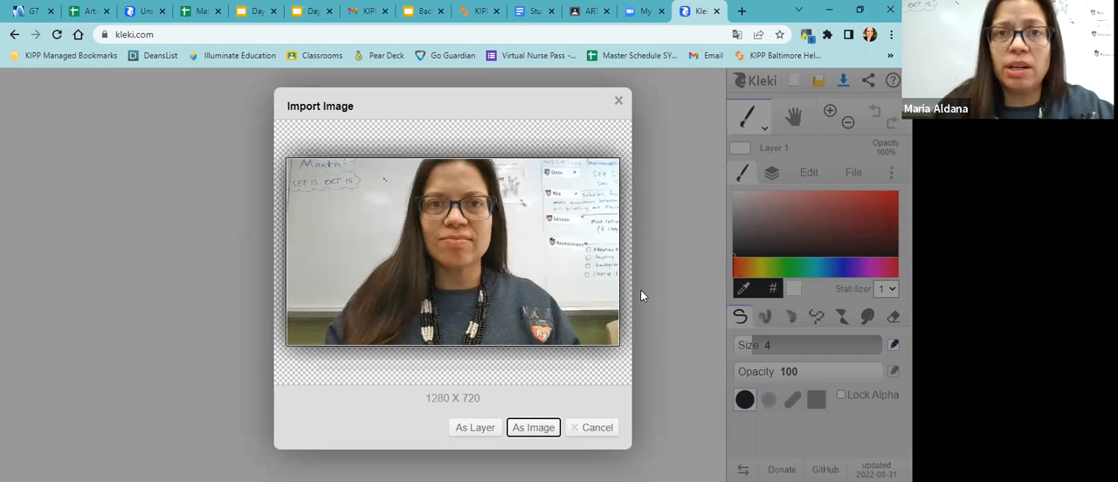
mouse_move(498, 332)
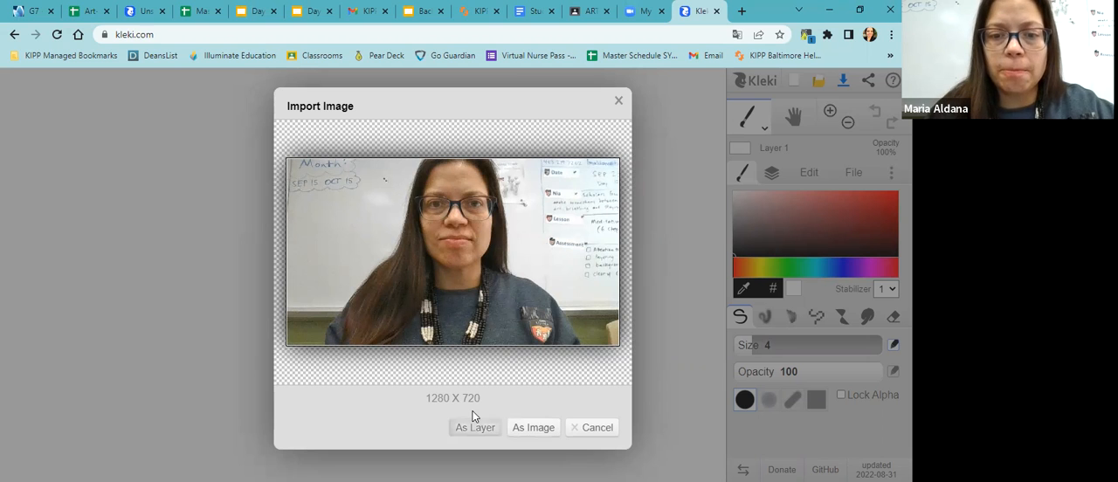
left_click(474, 427)
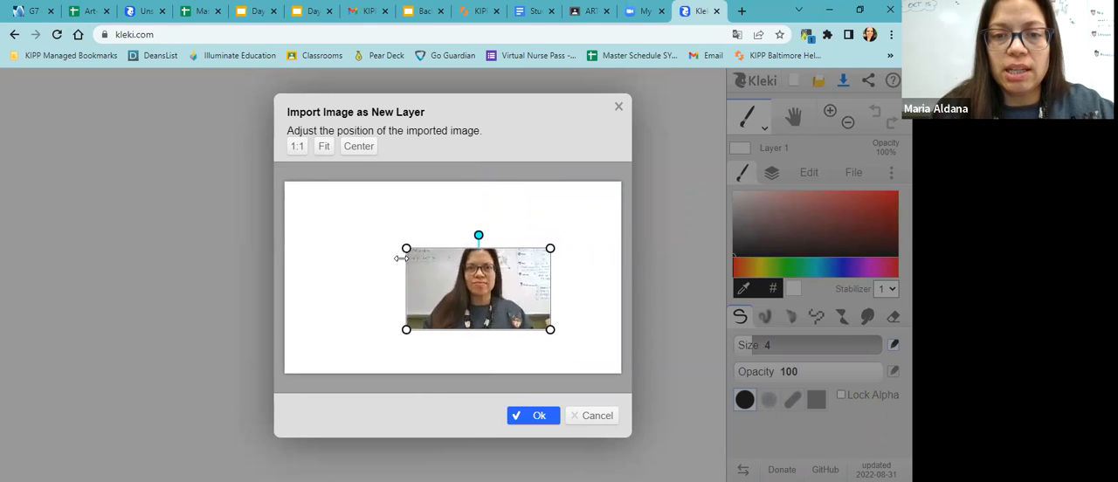
left_click_drag(478, 288, 454, 279)
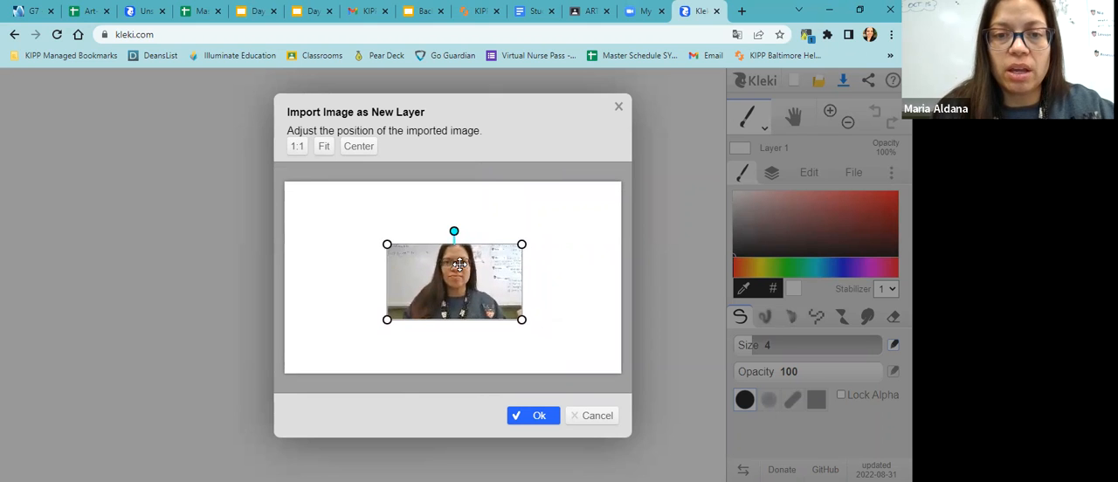
left_click_drag(458, 279, 428, 278)
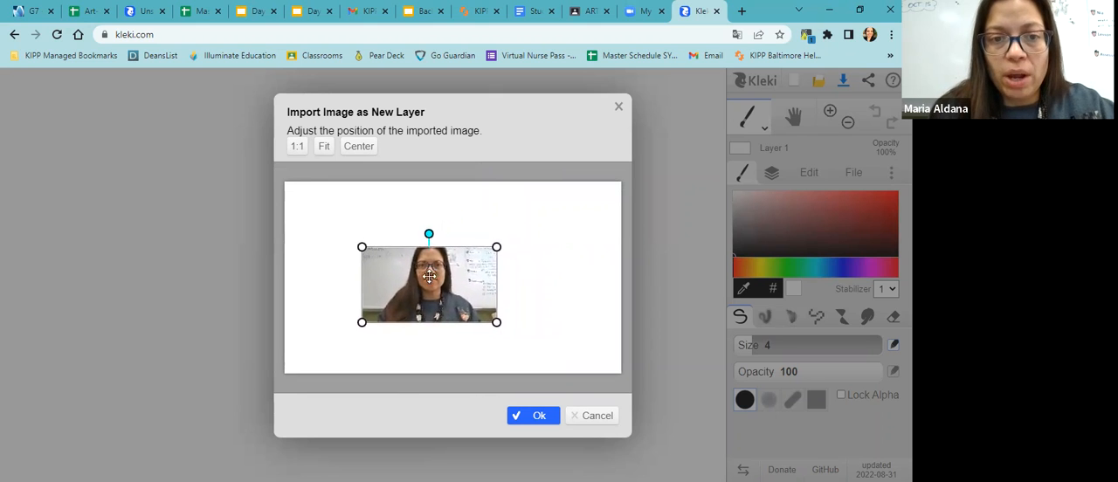
left_click_drag(429, 284, 517, 251)
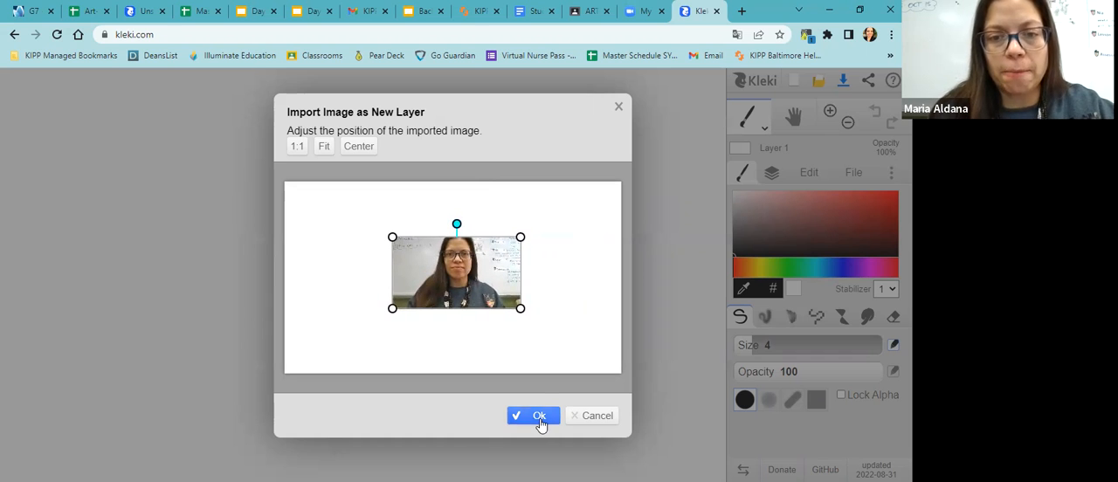
Step: Confirm the front portrait layer and bring in the 14_29_26 profile photo near it
left_click(533, 415)
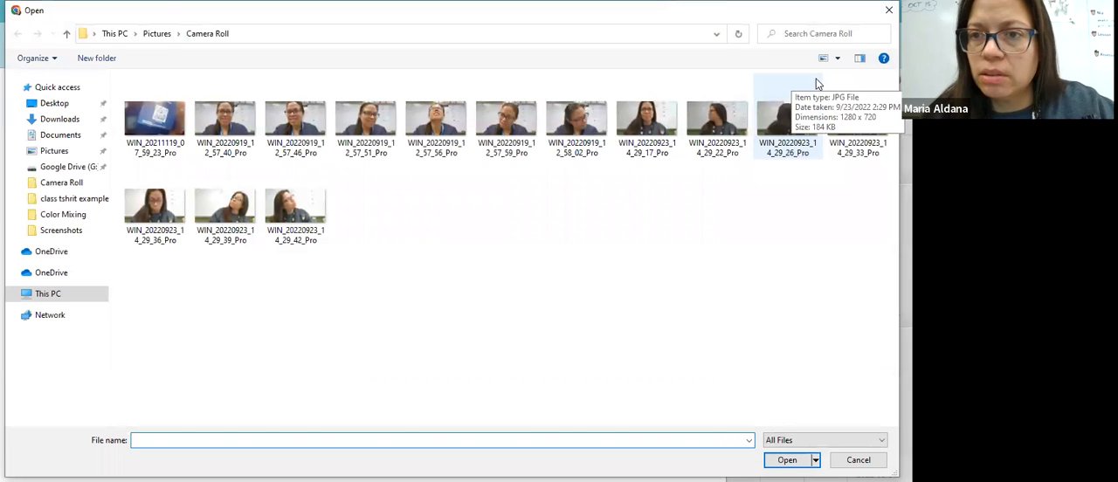
mouse_move(785, 129)
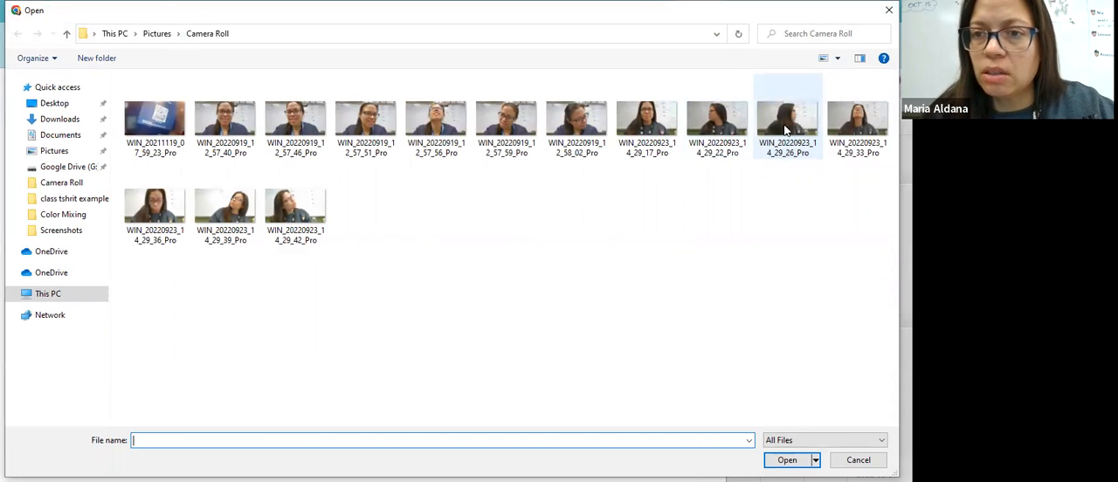
double_click(787, 118)
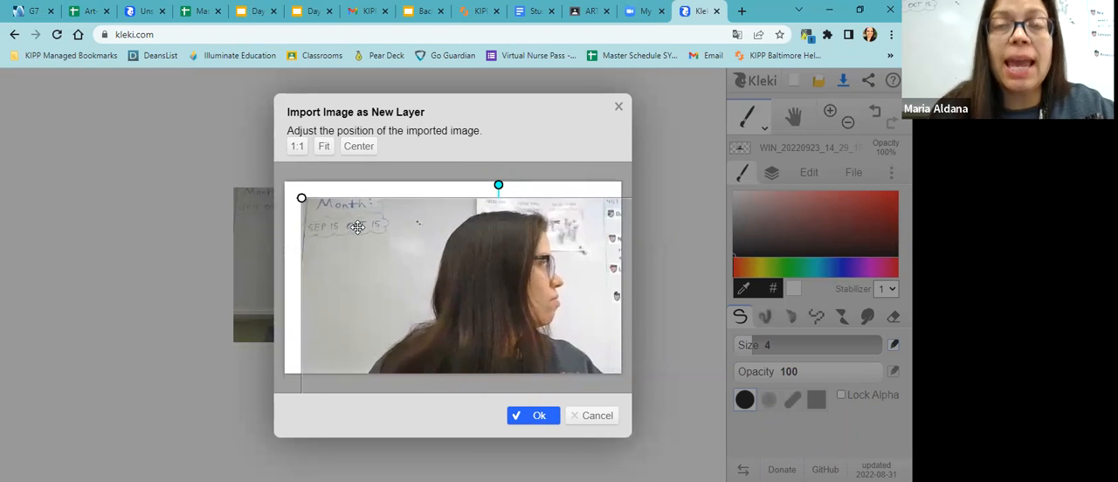
left_click_drag(357, 227, 404, 253)
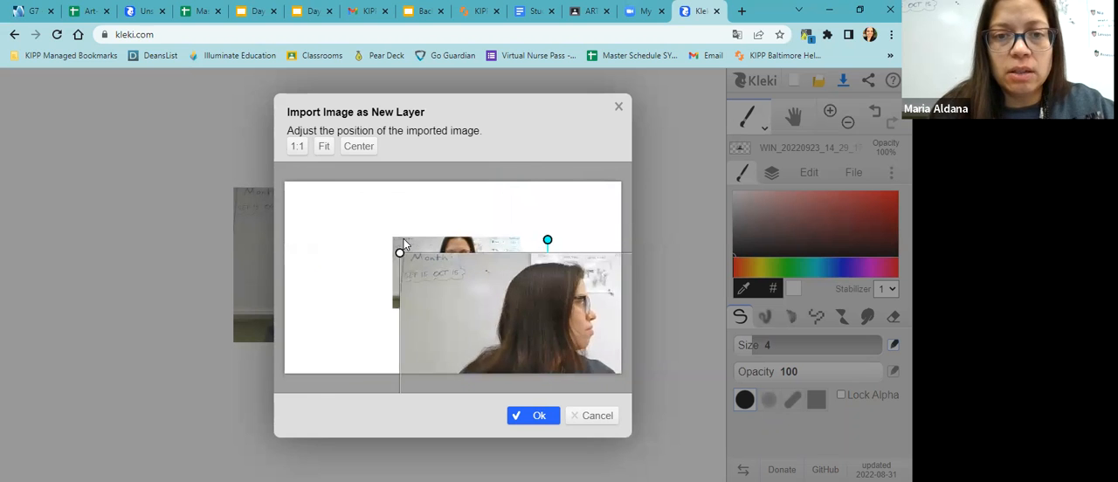
left_click_drag(400, 253, 417, 203)
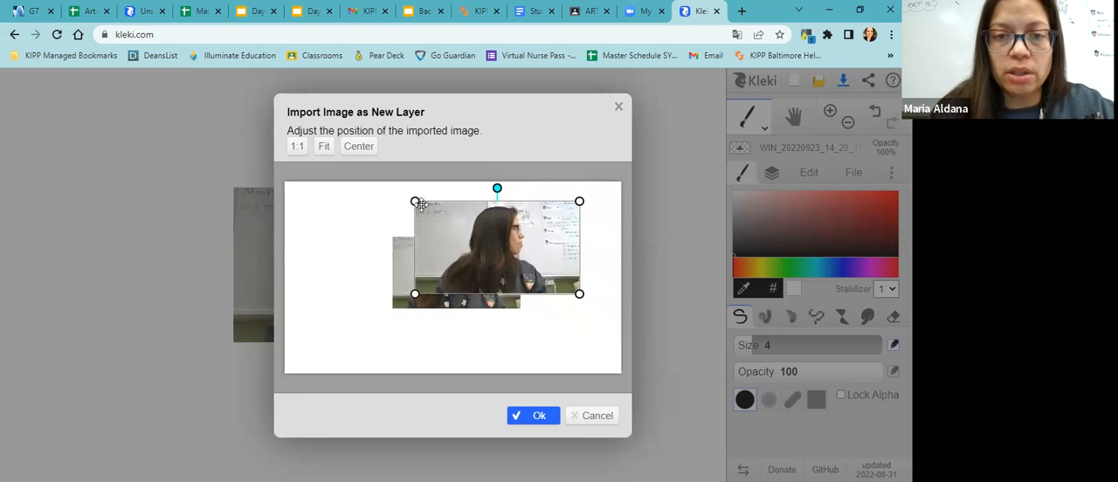
left_click_drag(415, 202, 458, 225)
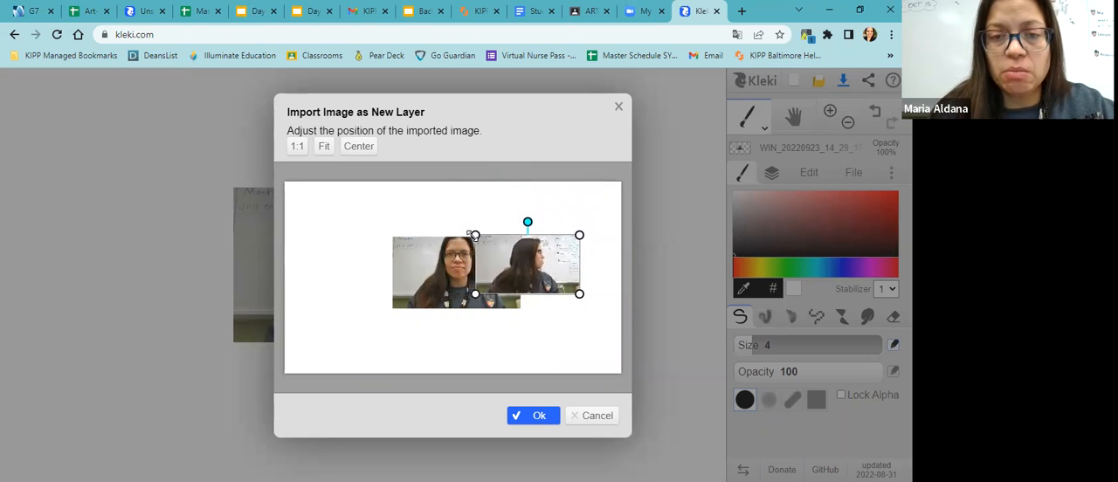
Step: Slide the profile photo left until it lines up beside the front portrait
left_click_drag(474, 264, 329, 264)
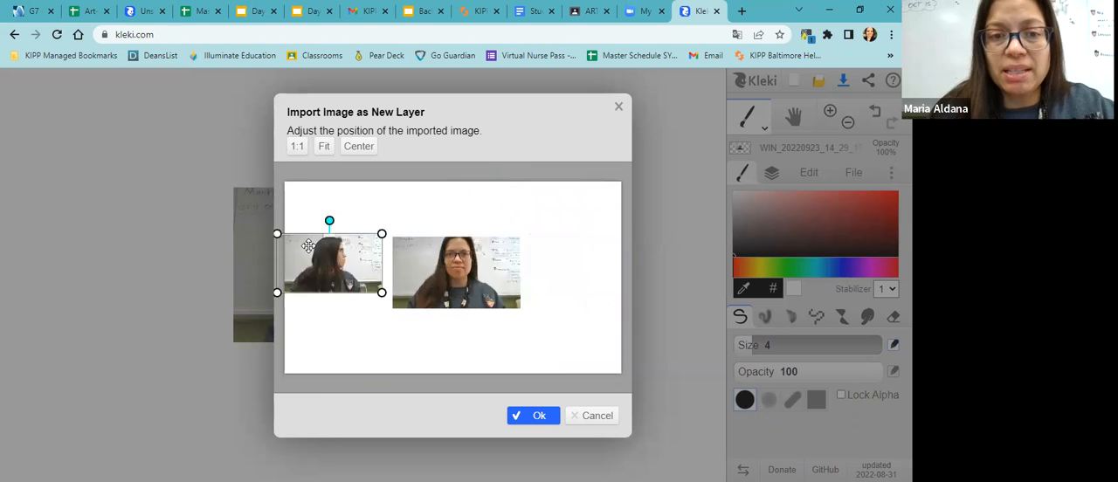
left_click_drag(308, 245, 317, 235)
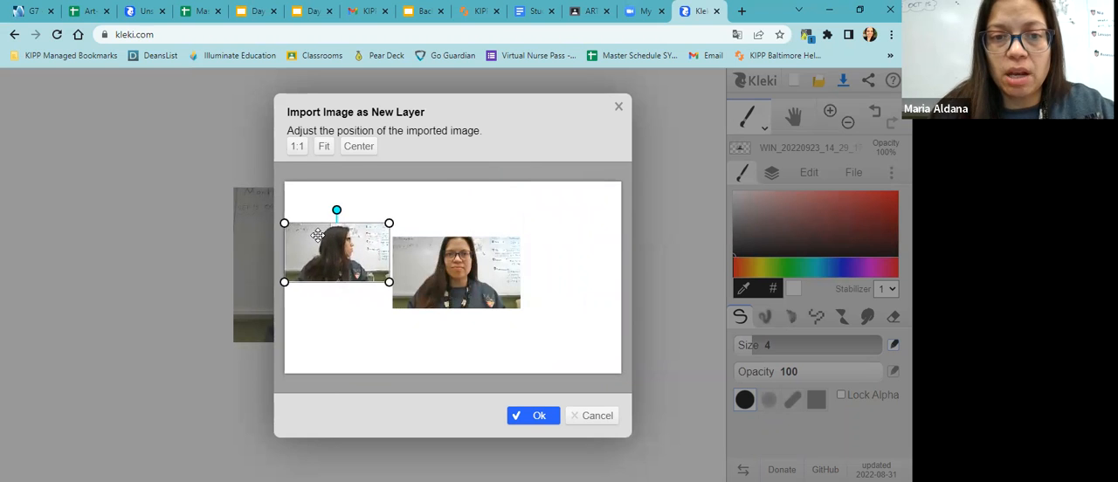
left_click_drag(317, 236, 323, 230)
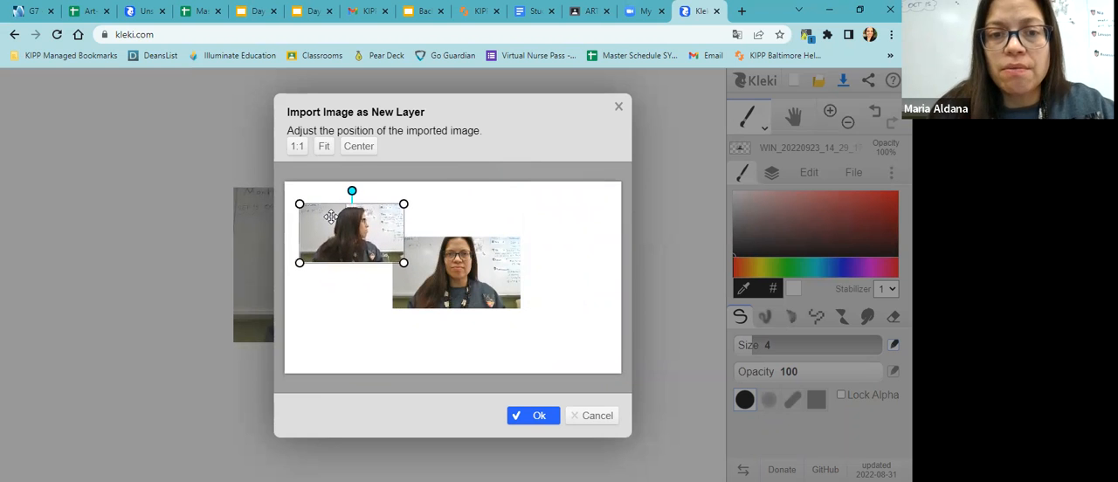
left_click_drag(330, 217, 337, 223)
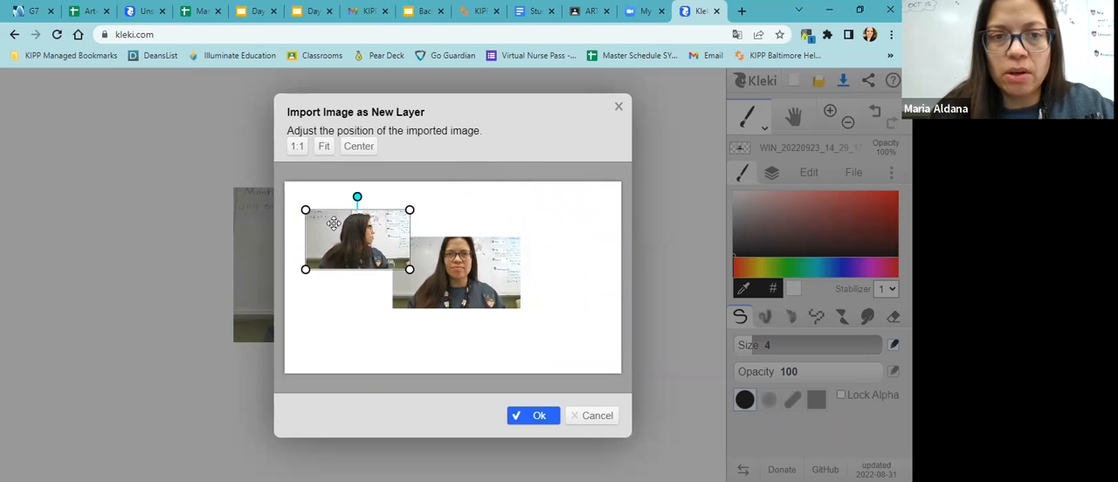
left_click_drag(334, 224, 330, 219)
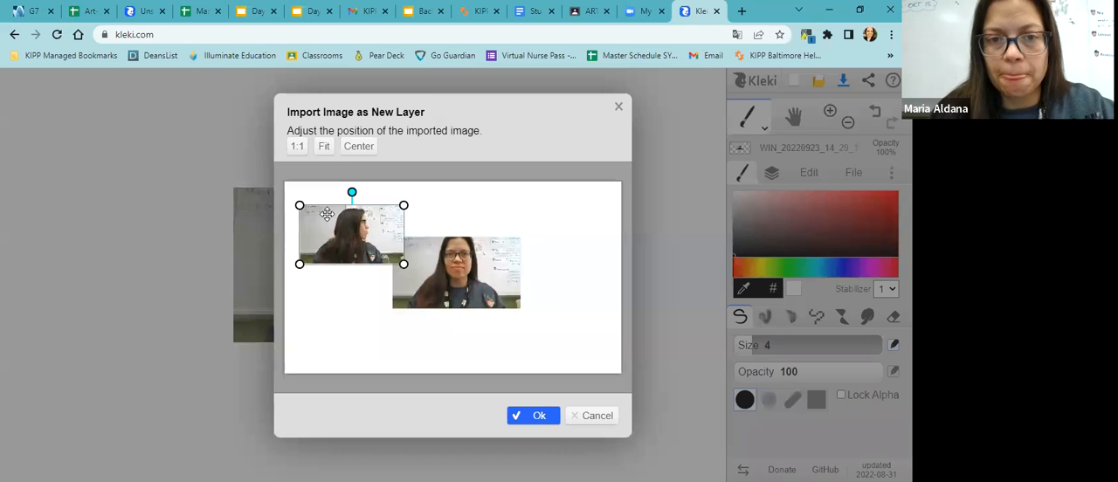
left_click_drag(327, 214, 321, 255)
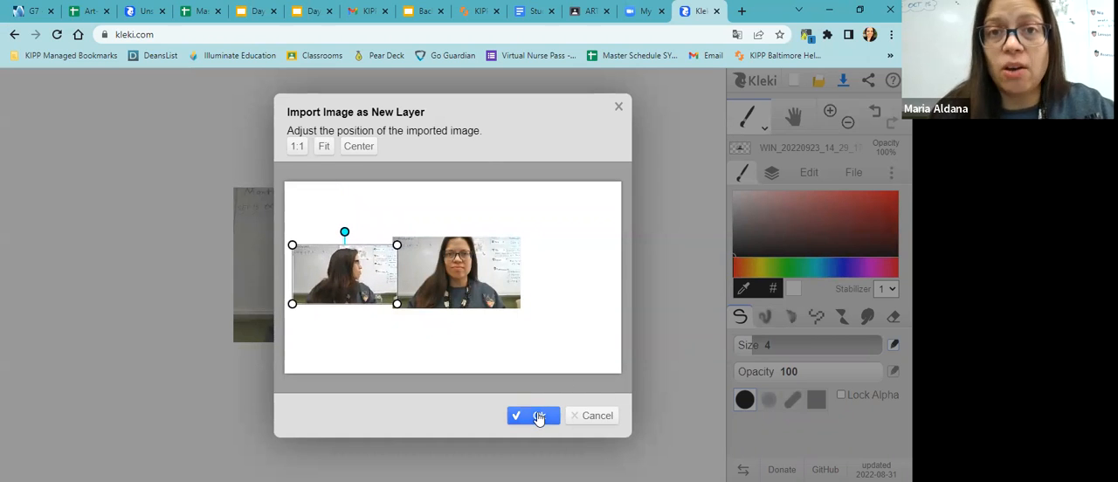
Step: Confirm the left profile, then import another profile photo as a layer right of centre
left_click(530, 414)
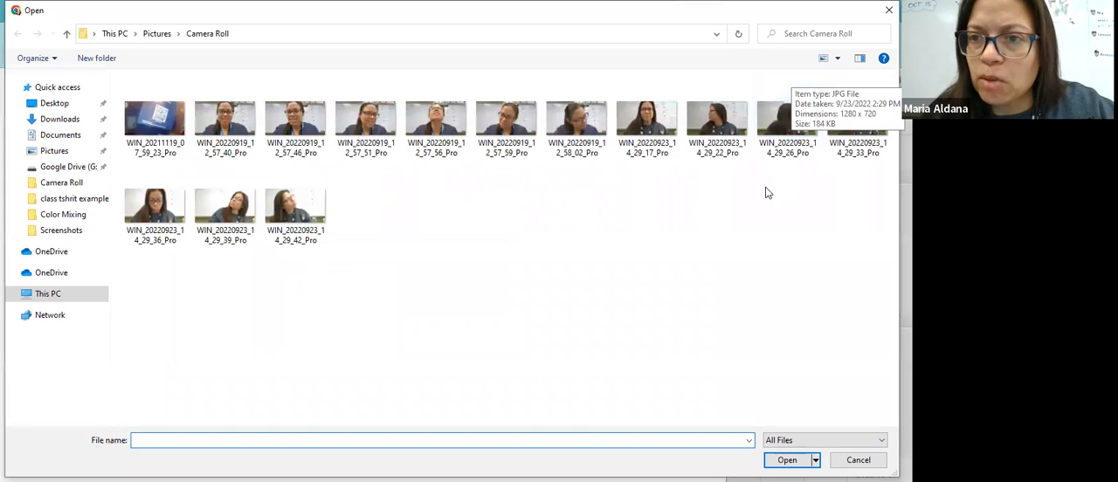
left_click(717, 117)
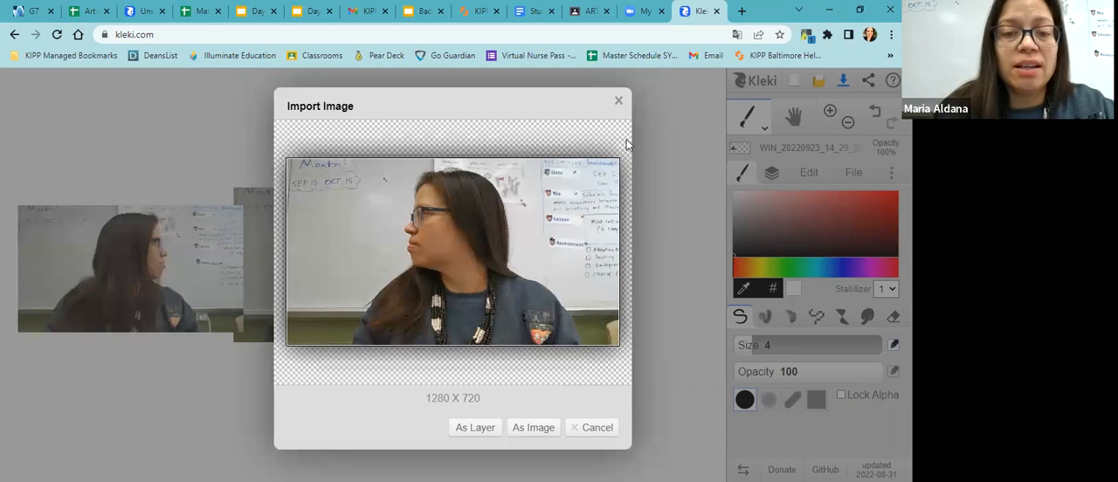
mouse_move(465, 384)
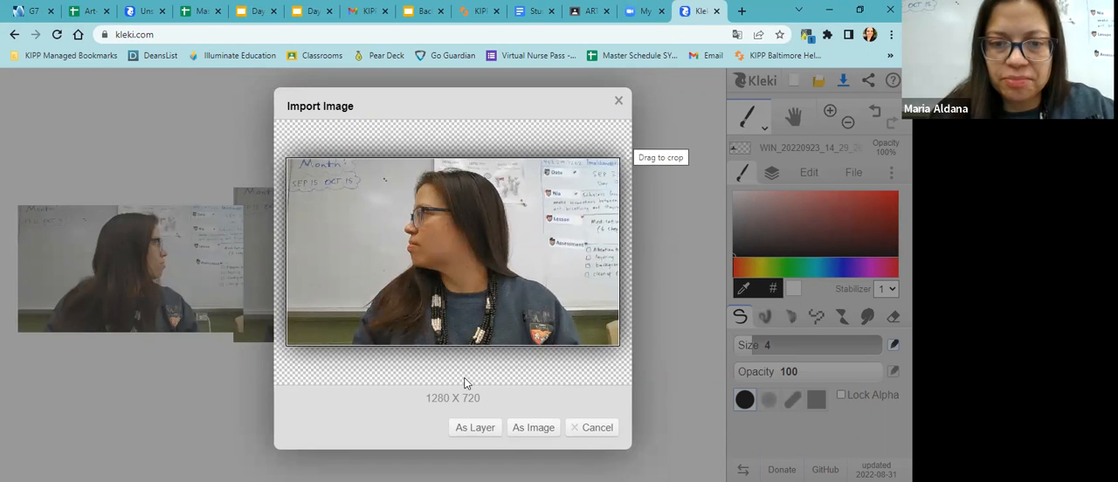
left_click(474, 427)
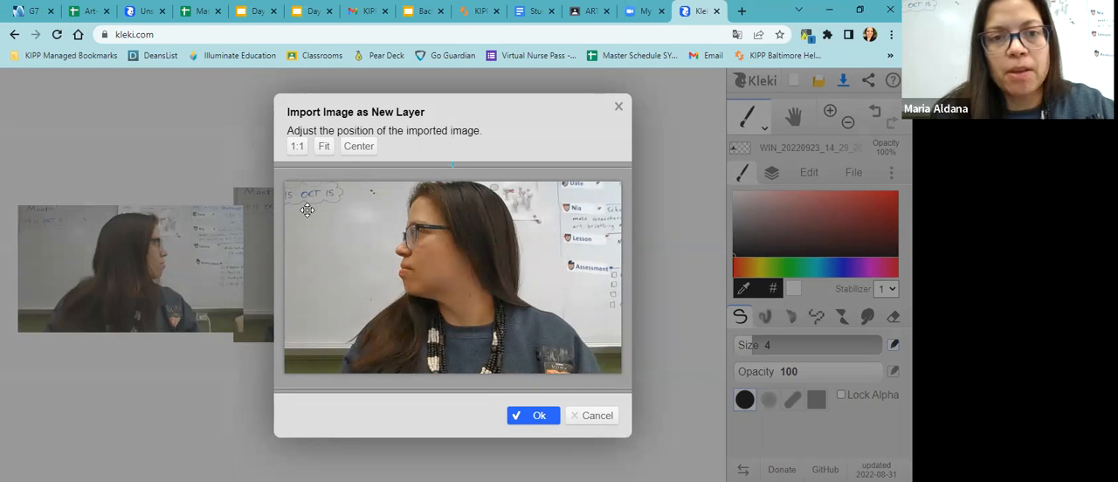
left_click_drag(307, 209, 505, 247)
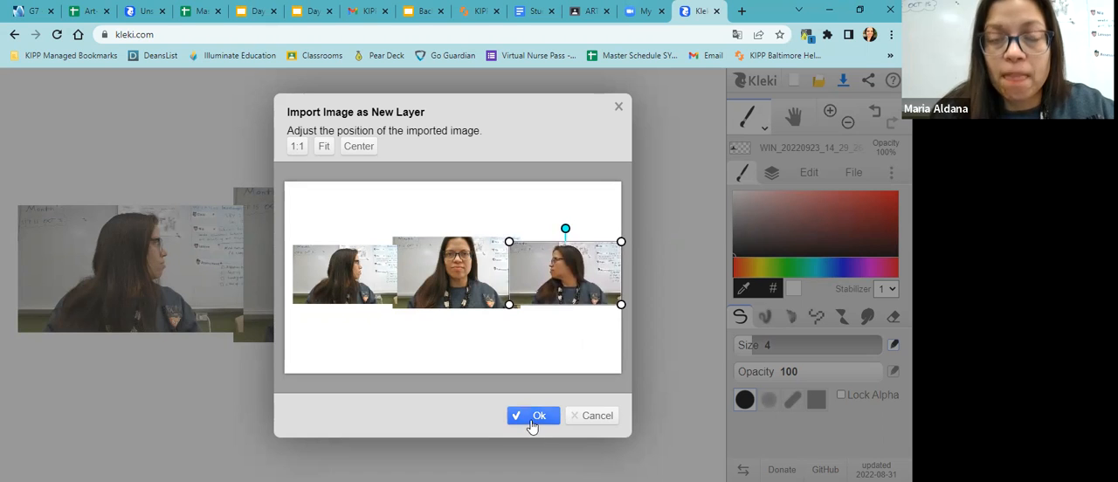
left_click(531, 415)
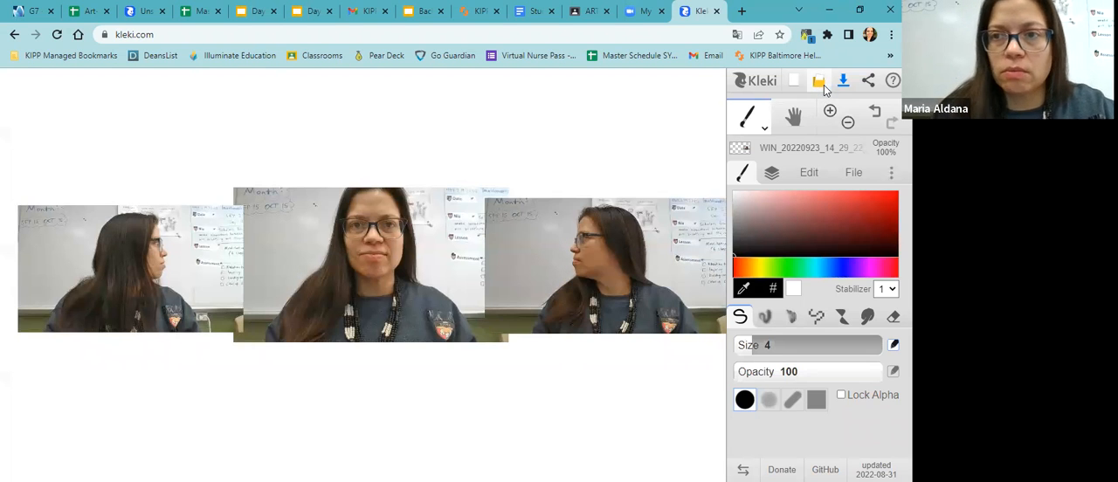
Step: Import a fourth webcam photo as a layer and confirm it above the front portrait
left_click(818, 81)
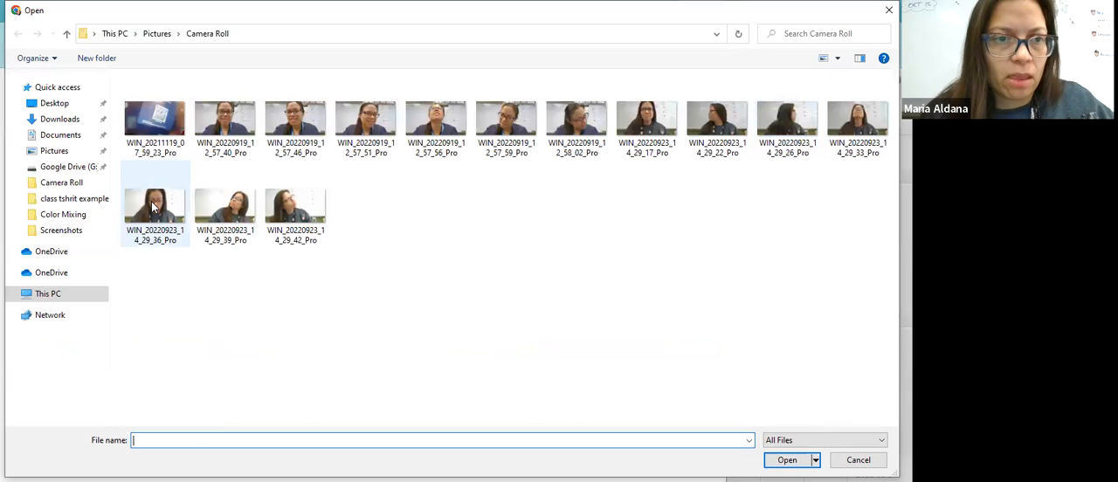
left_click(789, 460)
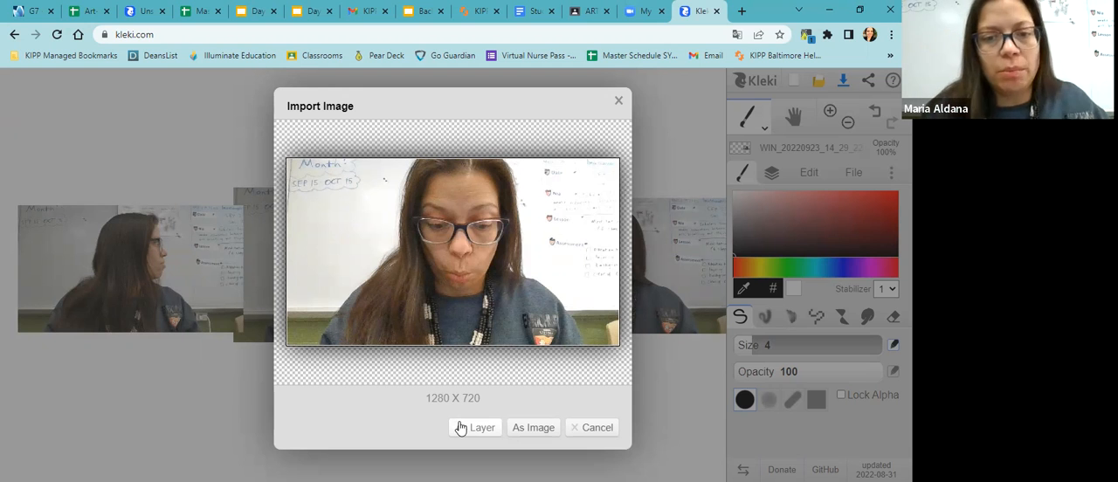
left_click(479, 427)
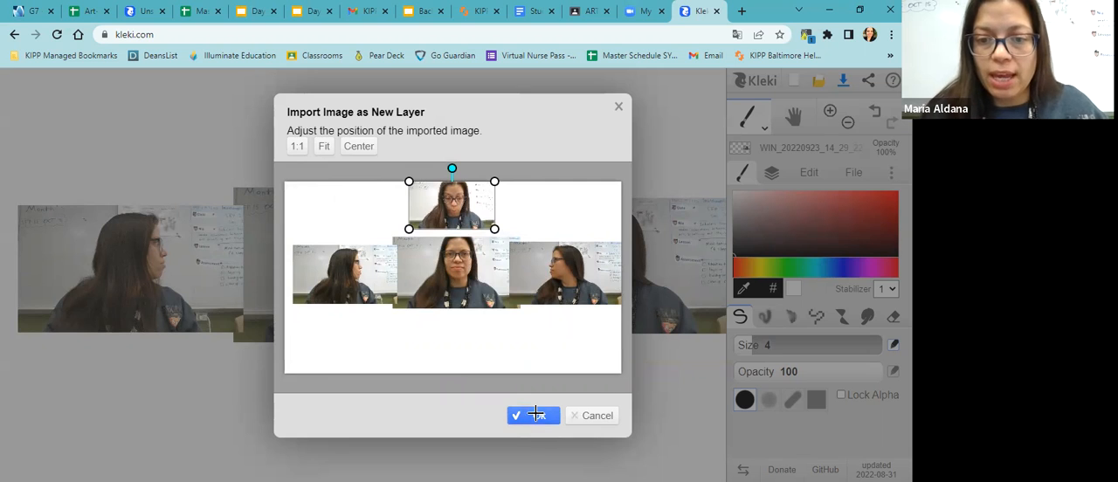
left_click(531, 415)
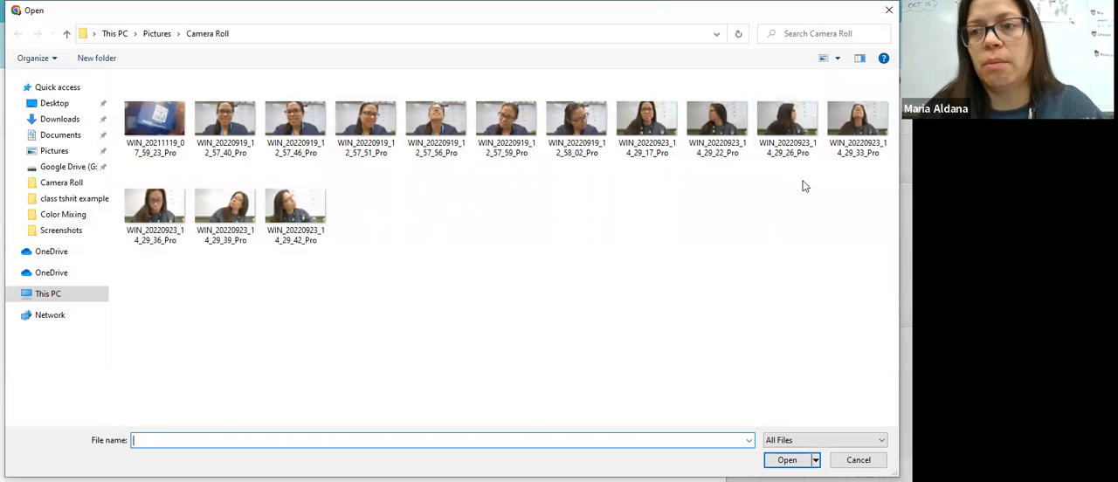
mouse_move(858, 121)
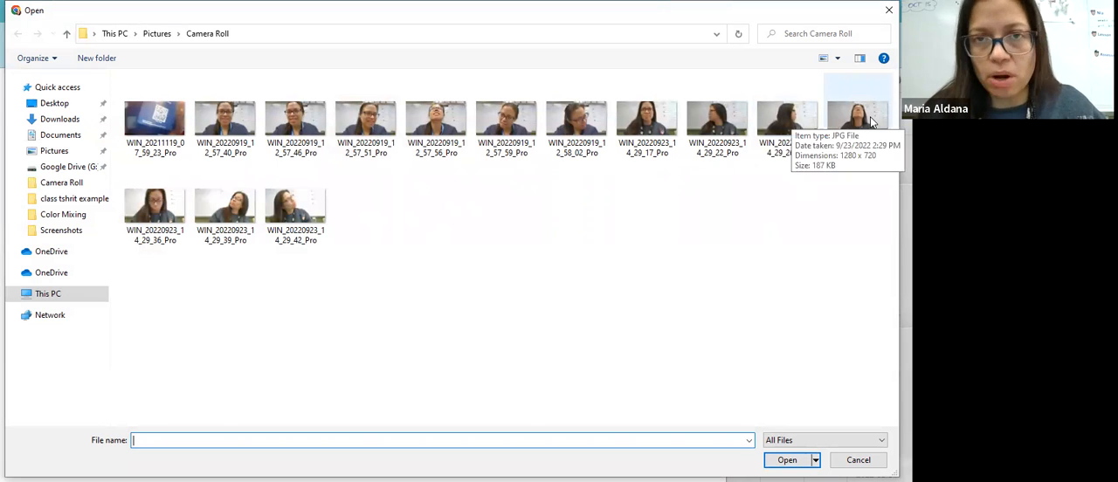
Step: Import the upward-looking webcam photo as a layer and confirm it below the centre portrait
left_click(857, 118)
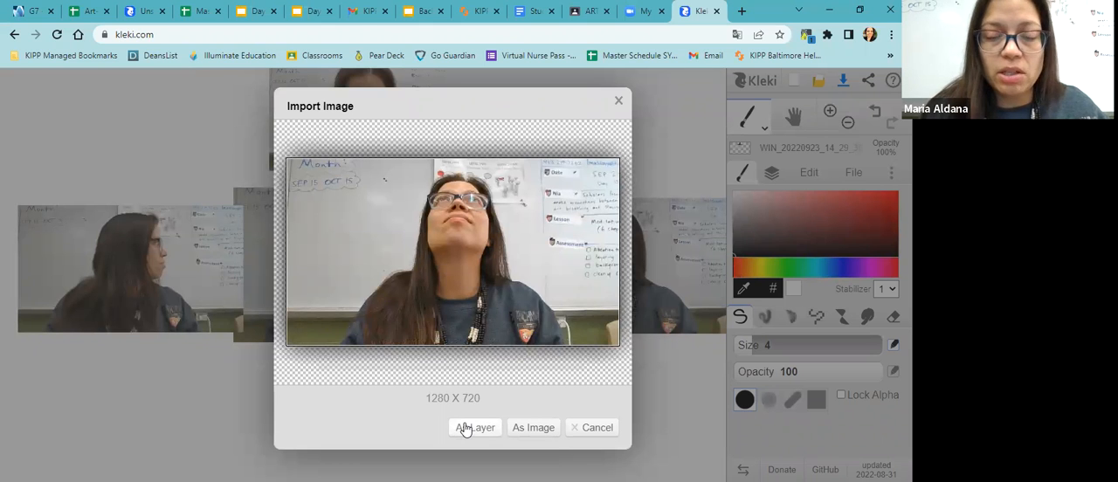
left_click(473, 427)
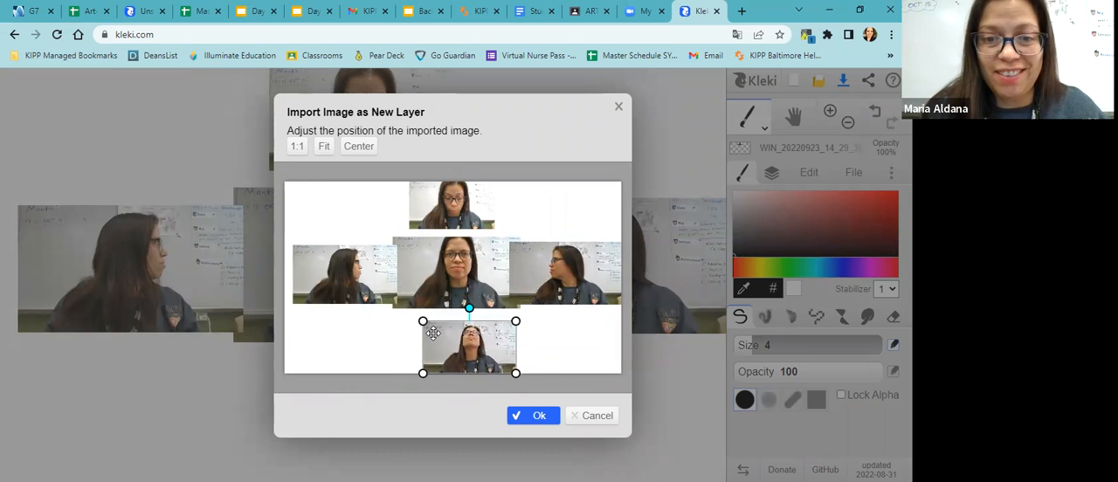
left_click_drag(432, 333, 424, 328)
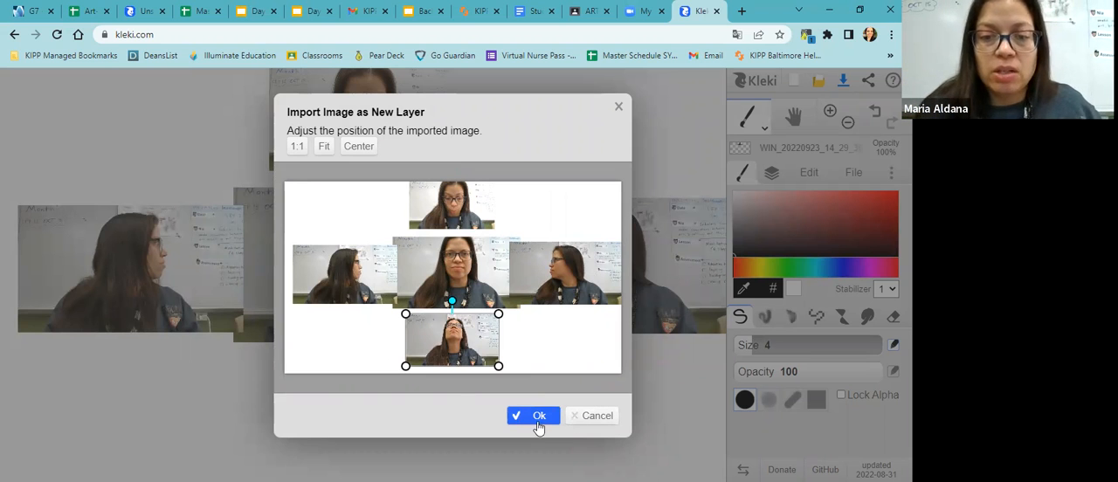
left_click(533, 415)
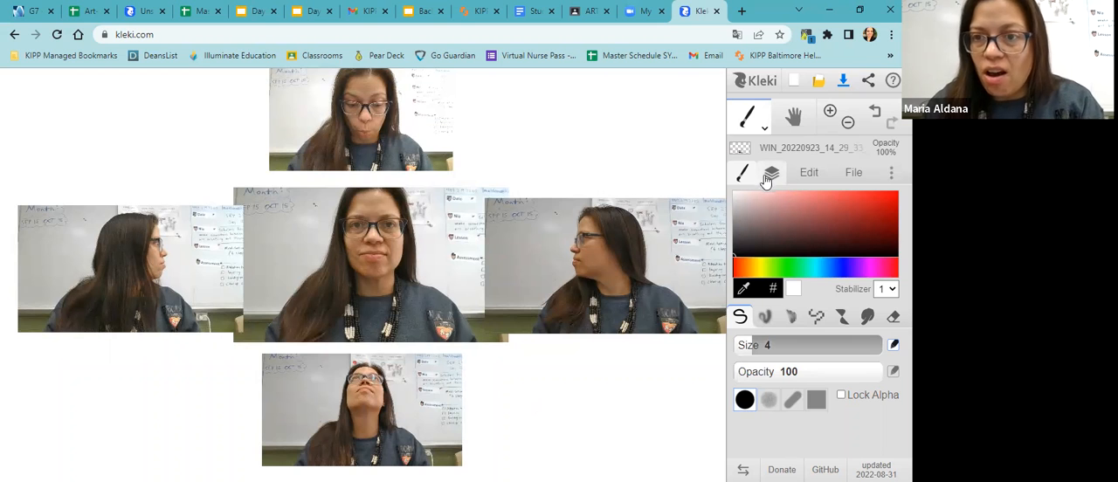
mouse_move(771, 174)
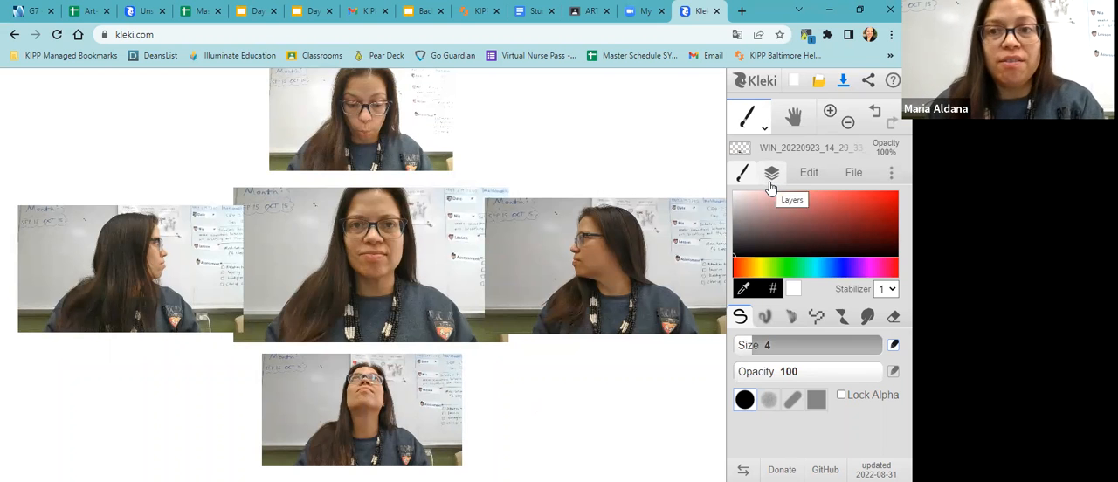
Step: View the layer list showing five photo layers, then the image editing options
left_click(771, 172)
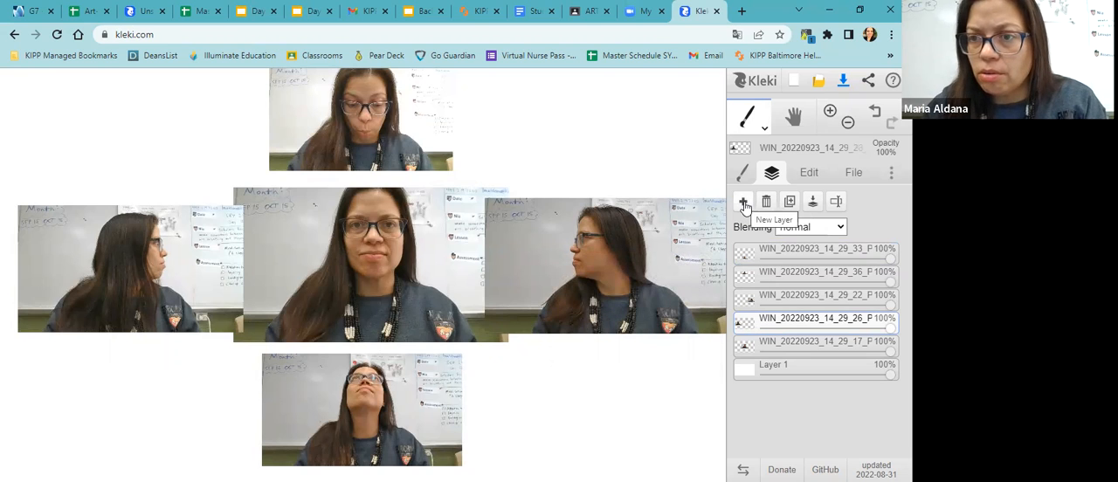
mouse_move(826, 208)
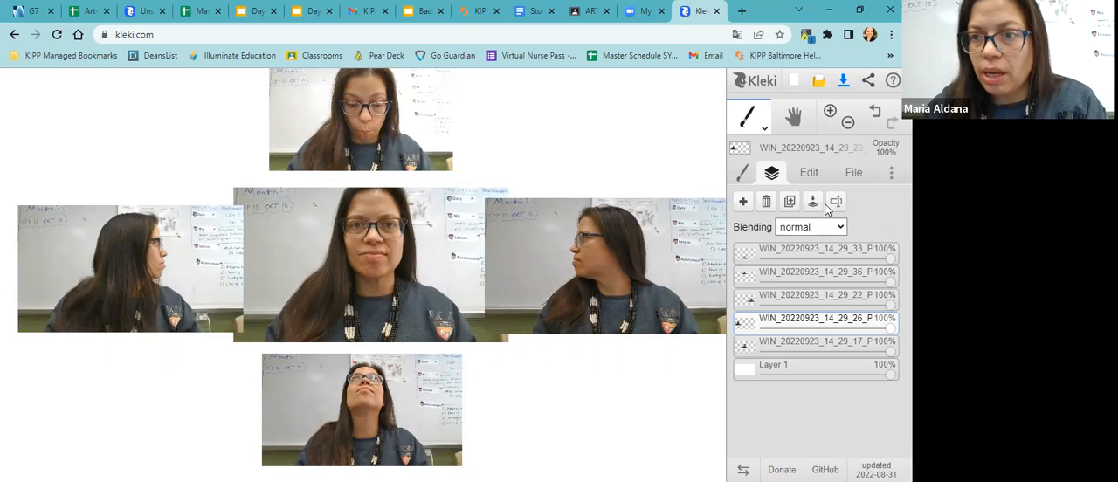
left_click(807, 172)
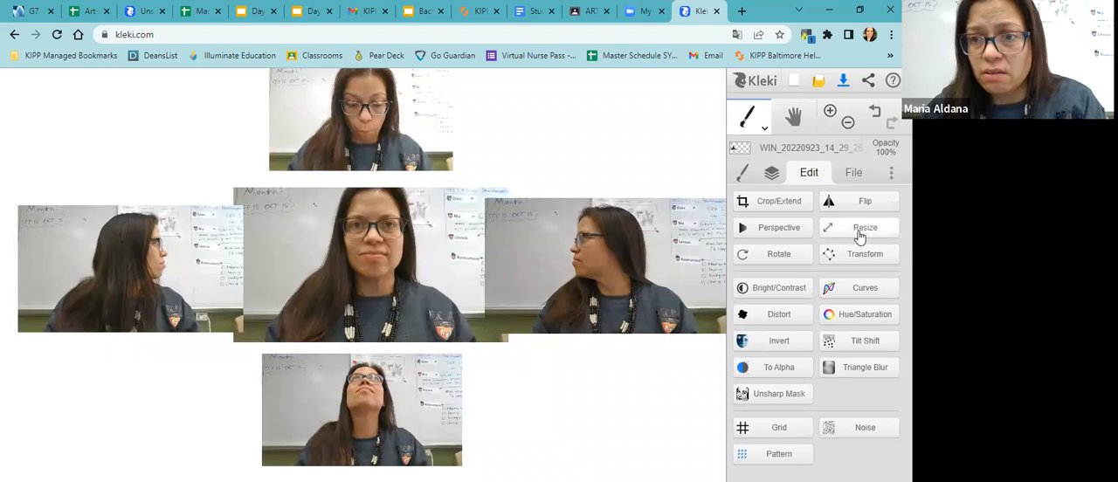
mouse_move(859, 254)
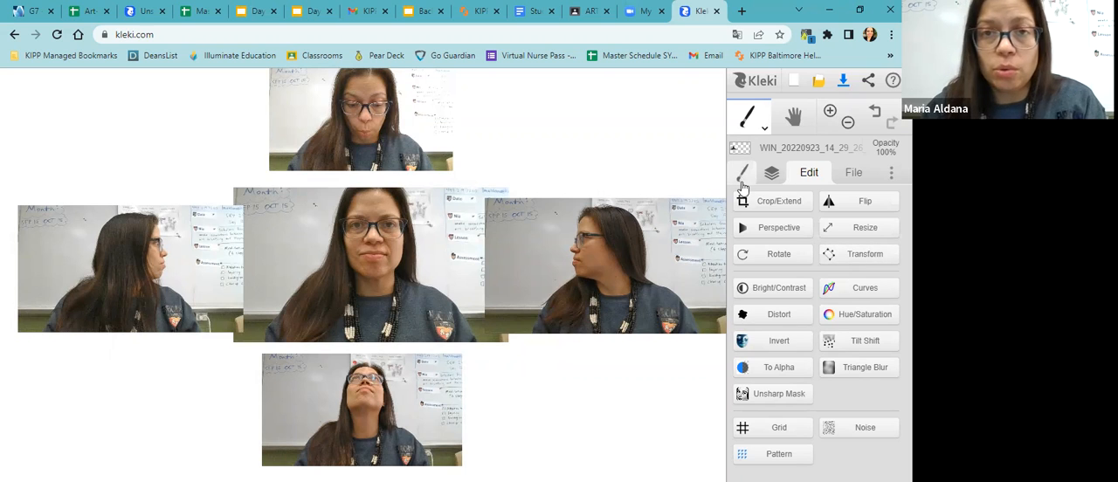
Step: Return to the brush and colour tool settings
left_click(743, 172)
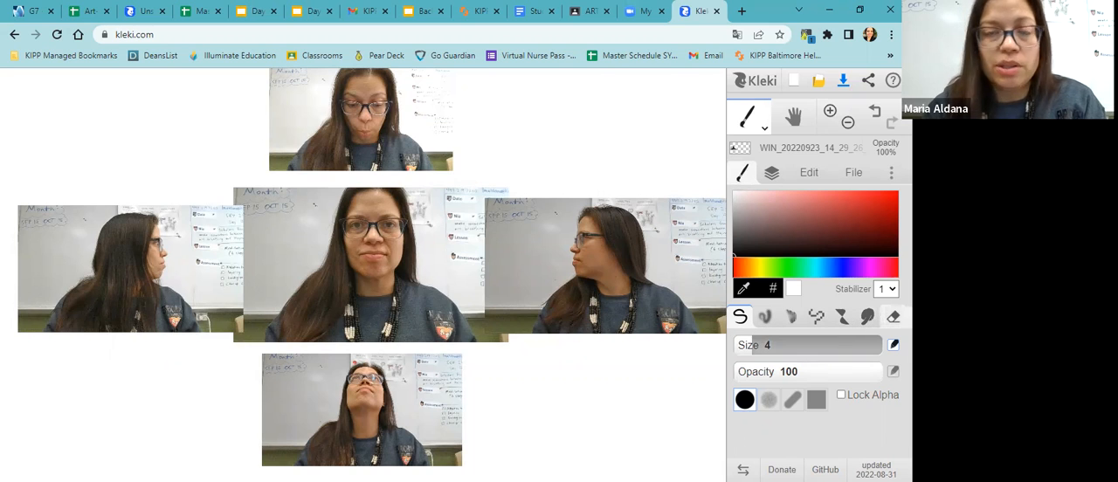
Step: Enlarge the eraser size to about 60
left_click(892, 316)
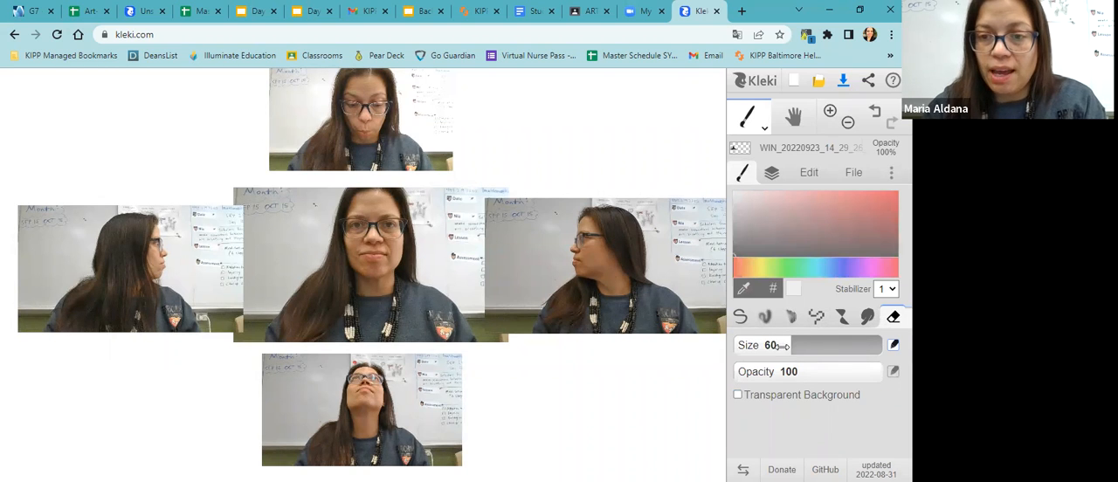
mouse_move(672, 312)
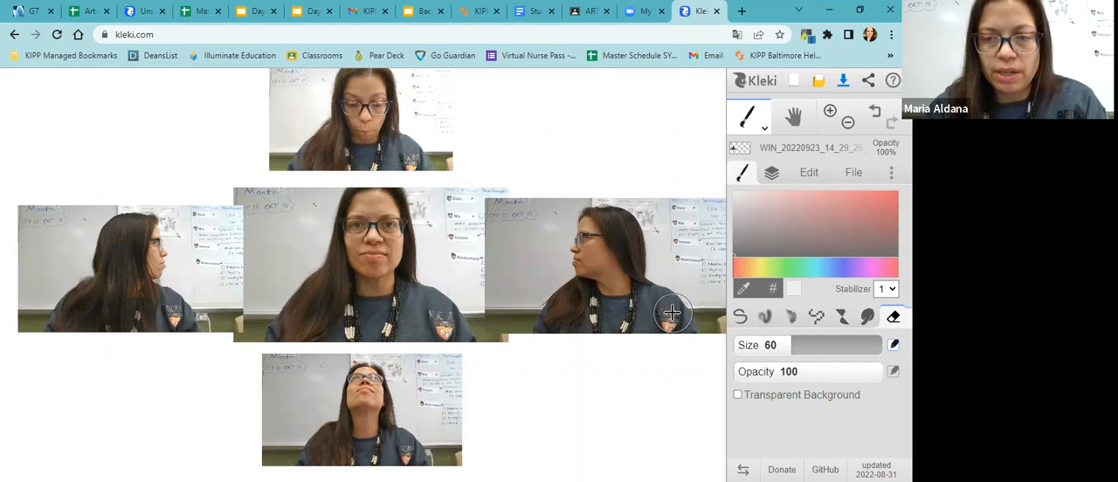
mouse_move(159, 205)
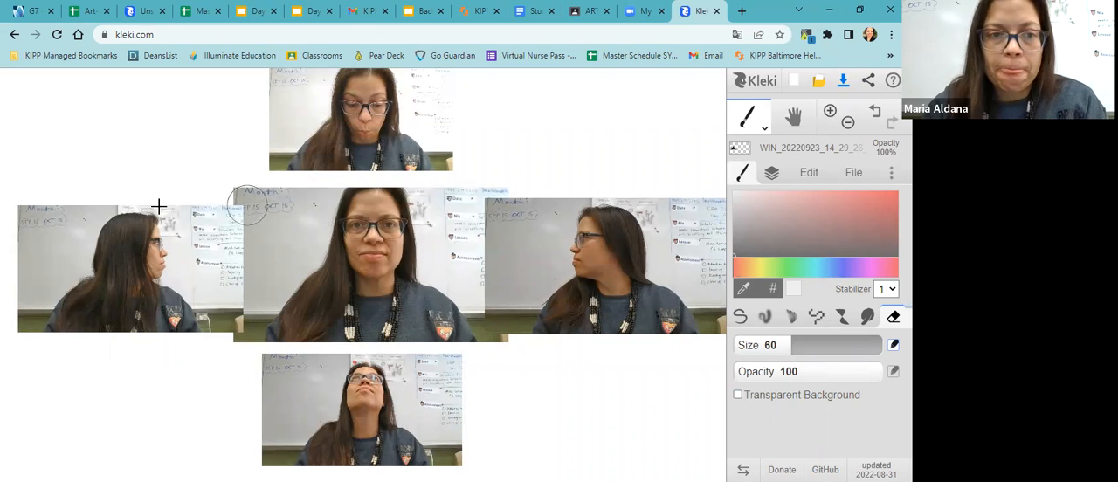
mouse_move(33, 259)
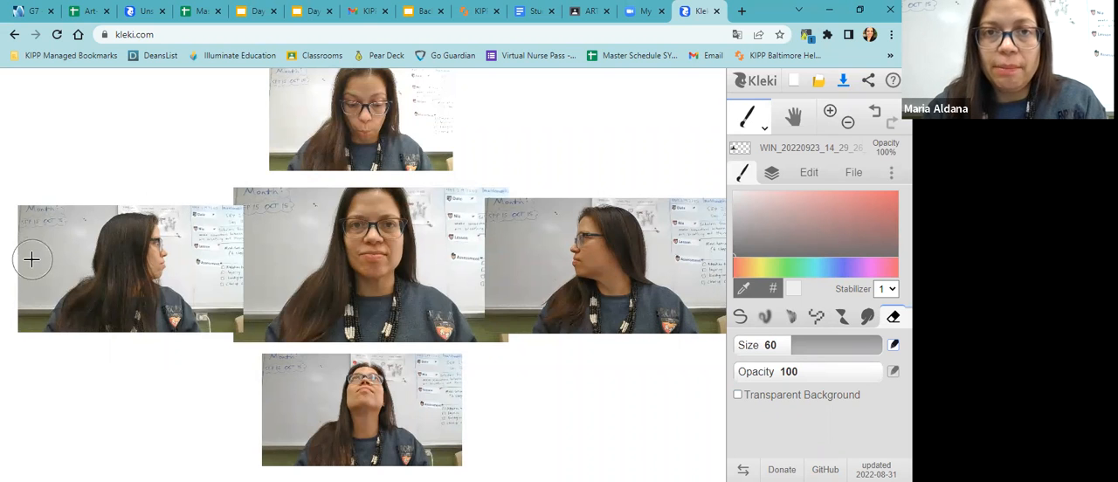
mouse_move(62, 218)
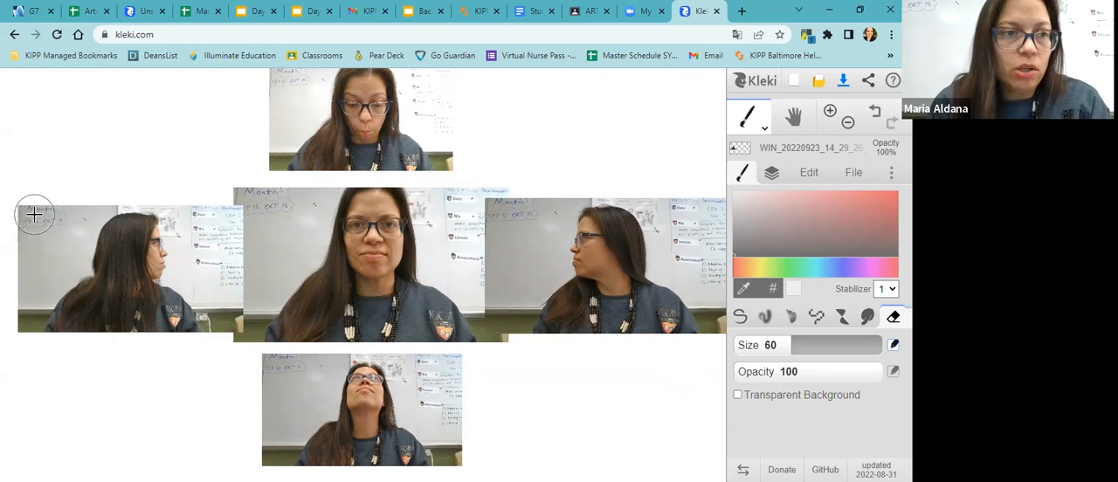
mouse_move(19, 286)
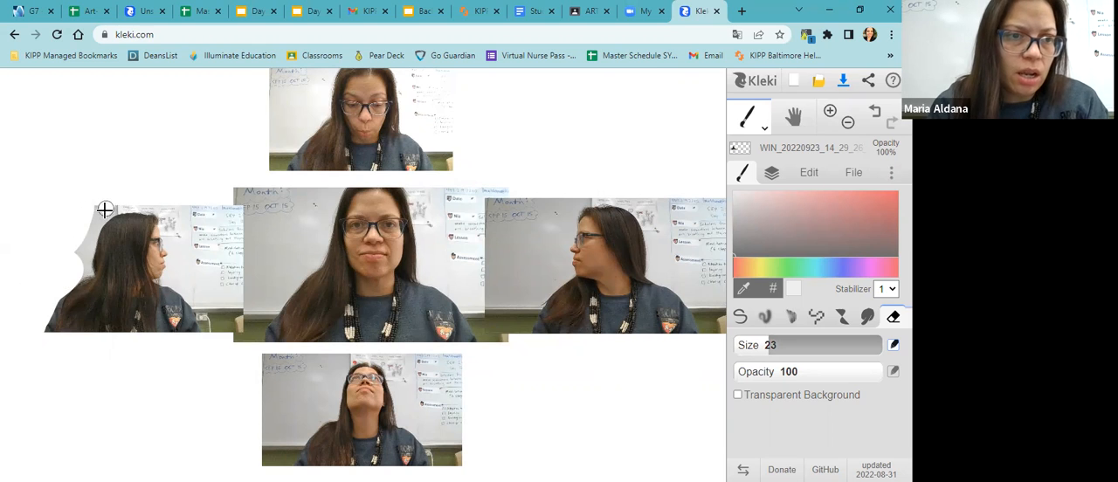
mouse_move(90, 234)
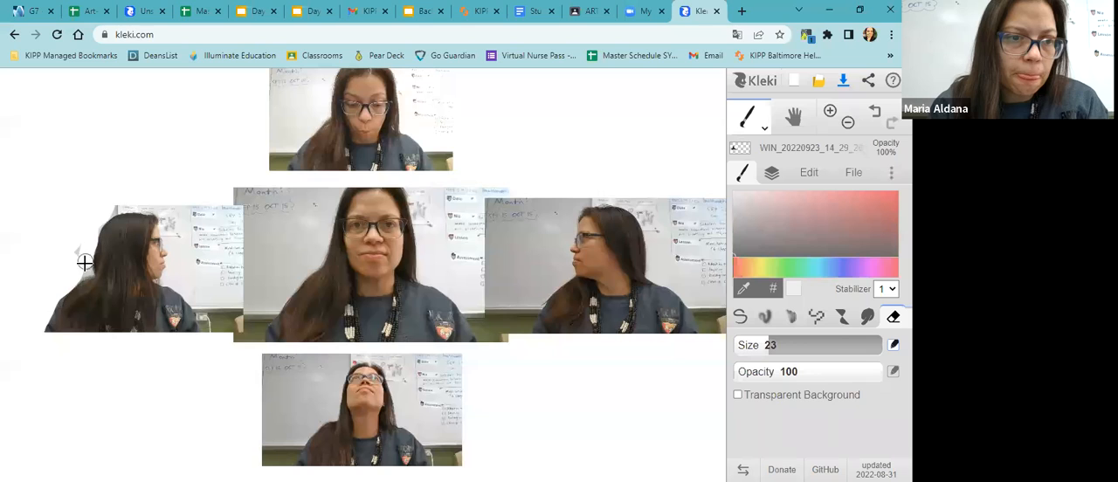
mouse_move(75, 249)
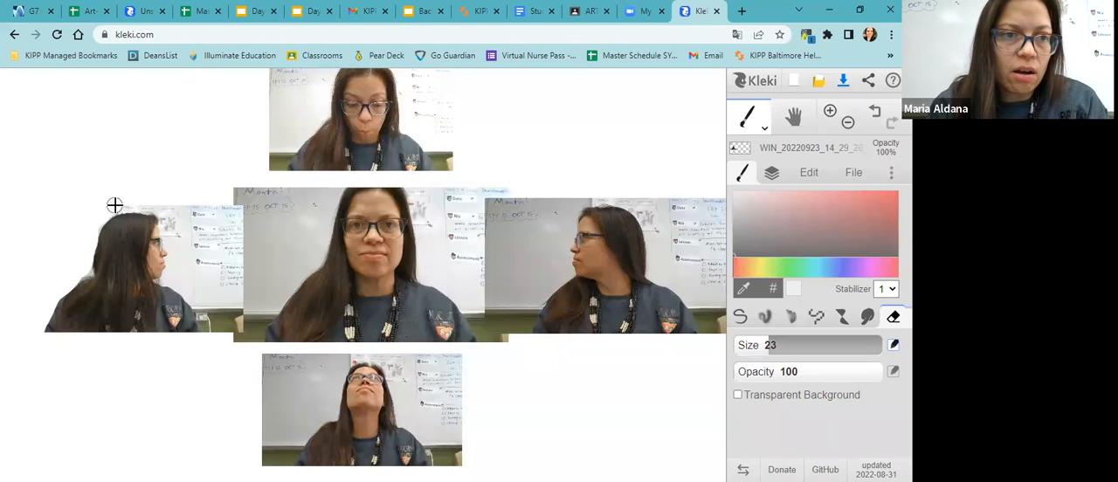
mouse_move(144, 205)
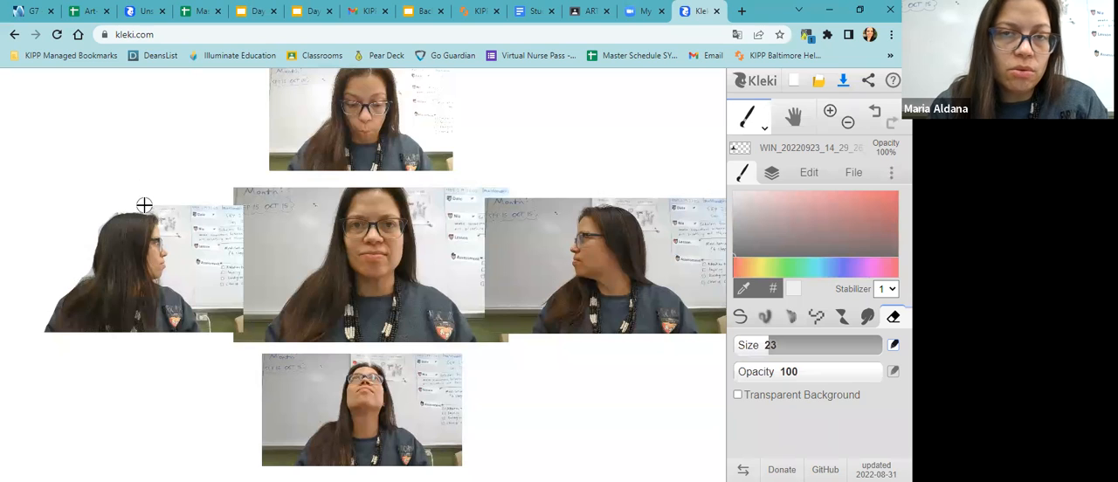
mouse_move(165, 215)
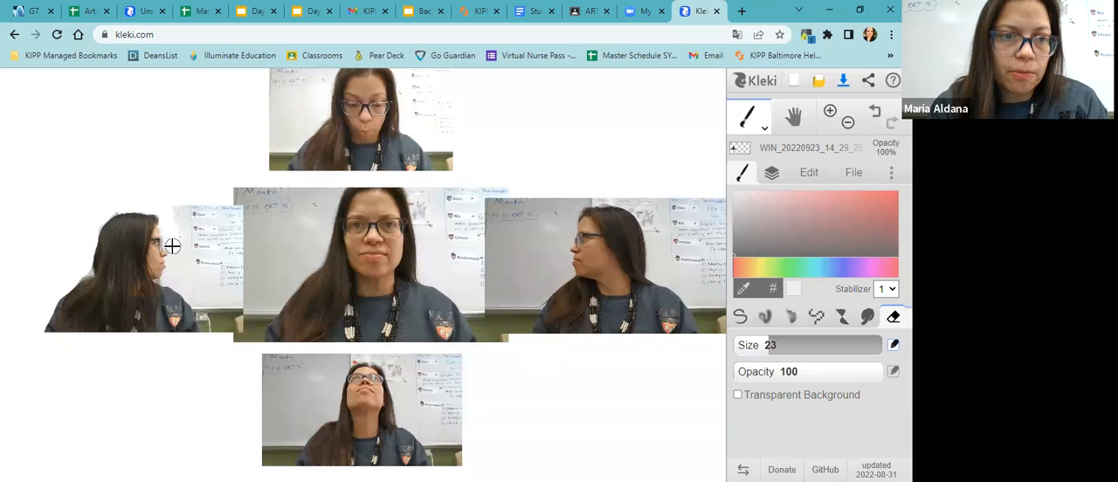
mouse_move(185, 209)
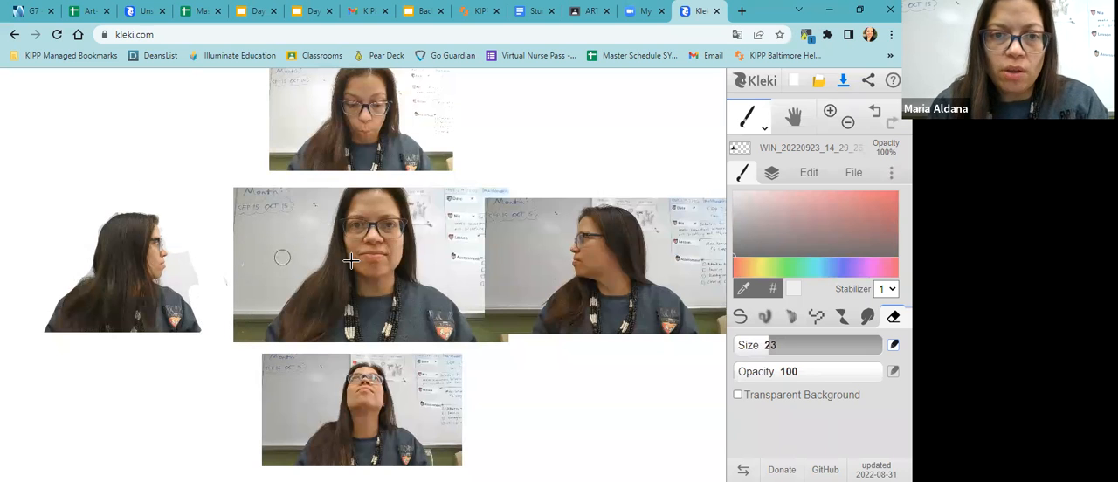
mouse_move(288, 252)
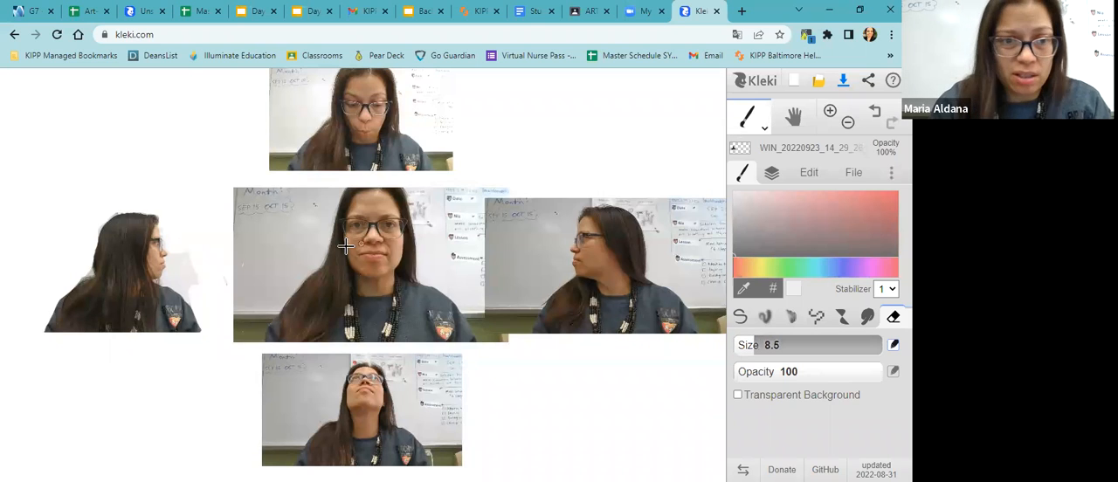
mouse_move(164, 279)
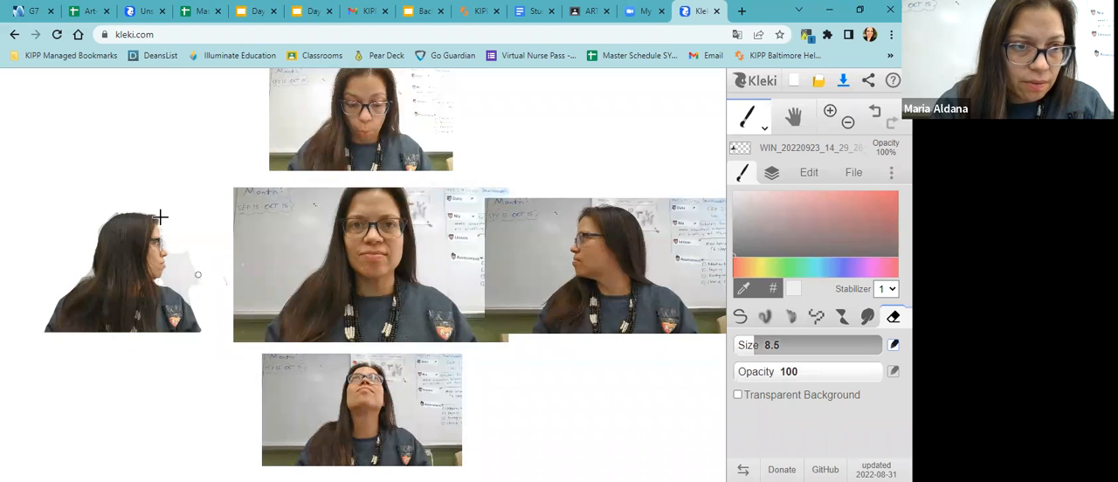
mouse_move(107, 213)
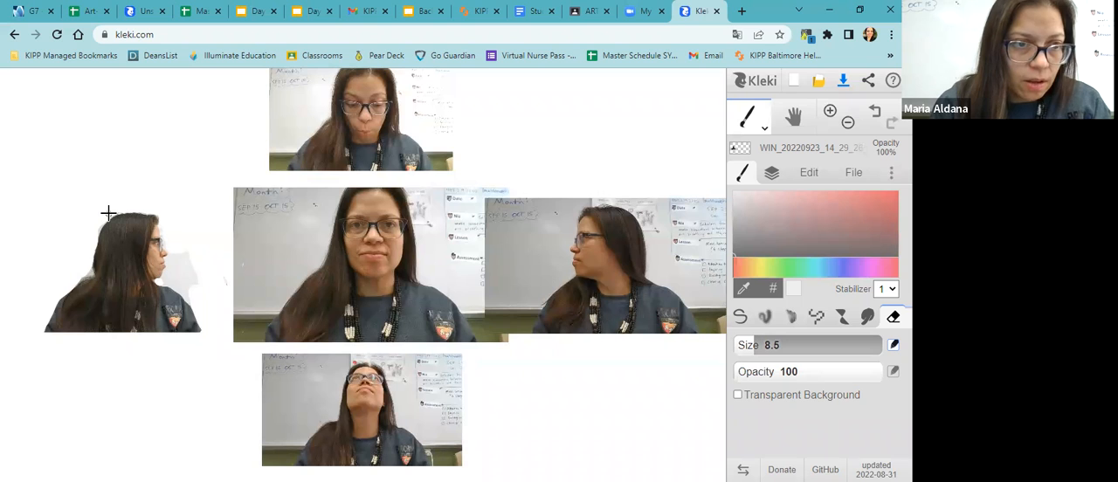
mouse_move(89, 272)
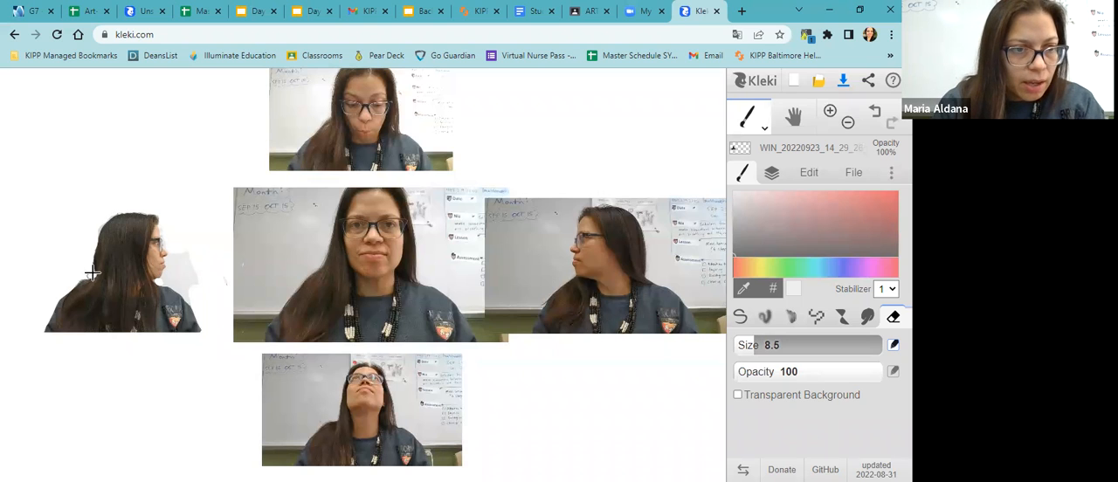
mouse_move(170, 257)
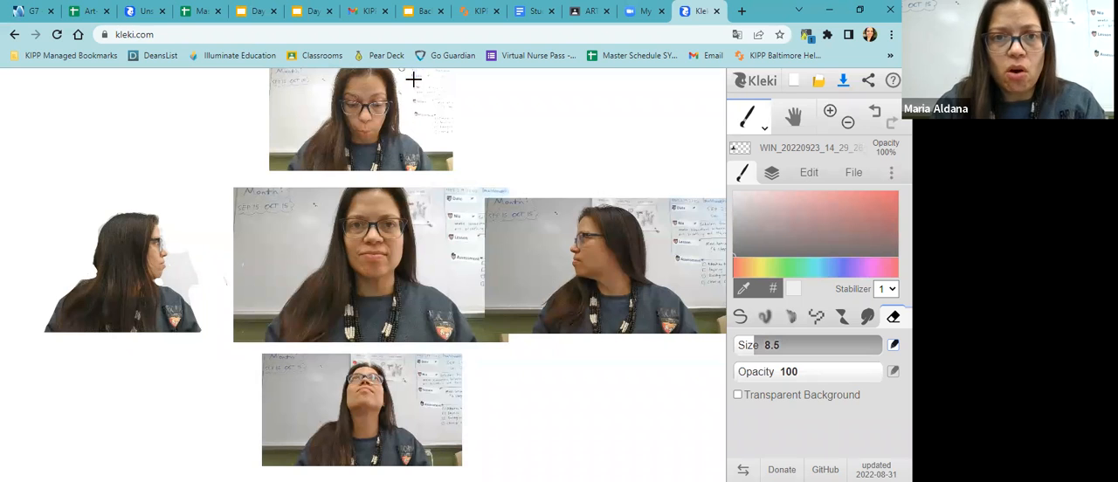
mouse_move(352, 126)
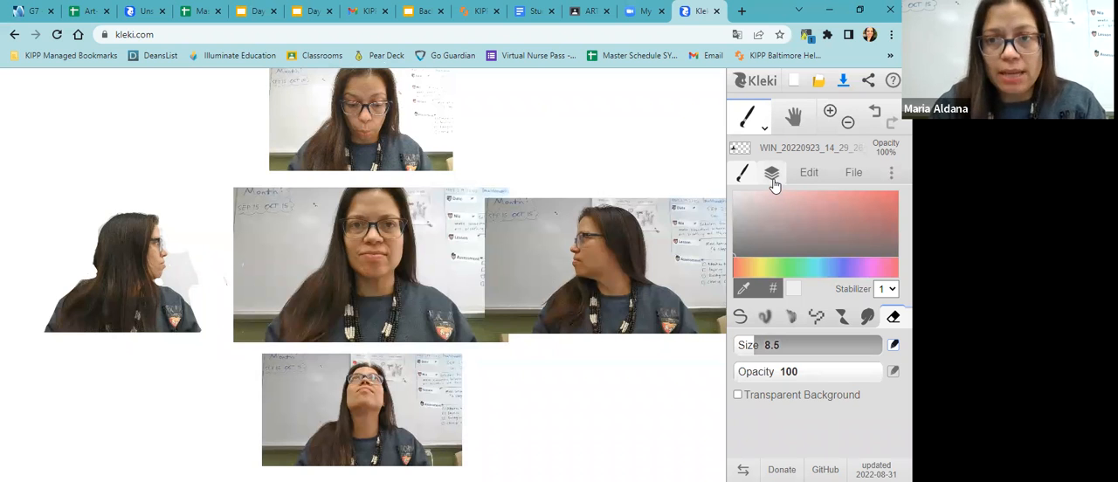
Step: Select the top self-portrait's layer in the layer list
left_click(771, 172)
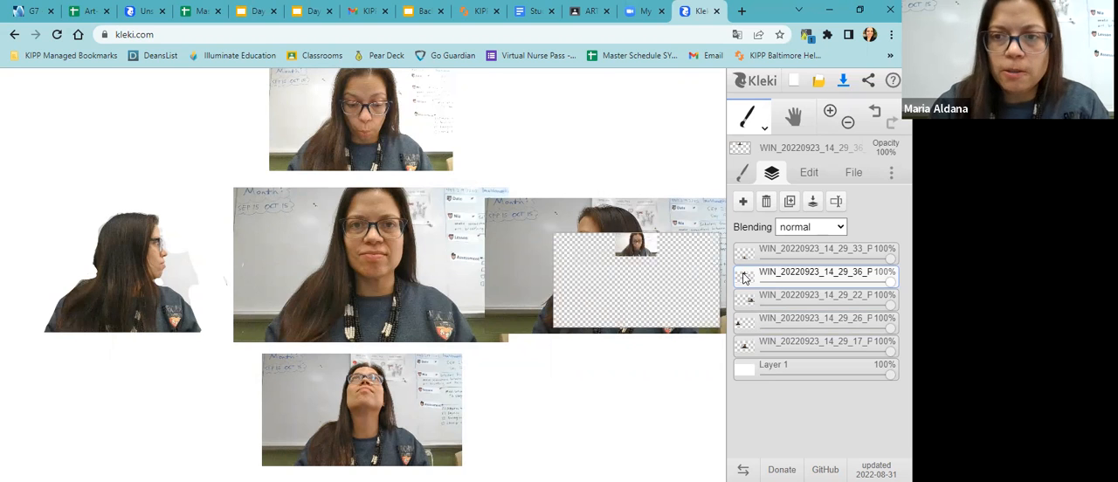
left_click(745, 272)
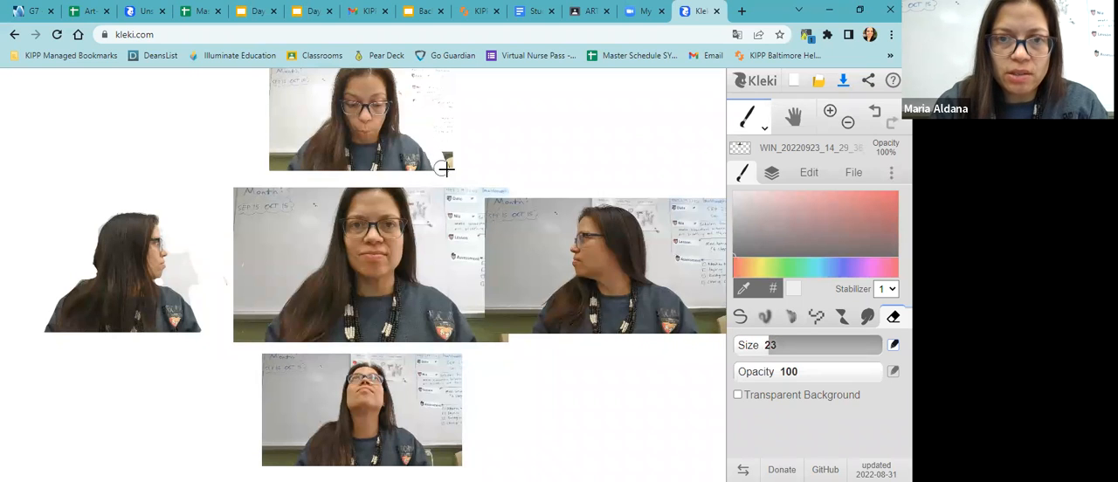
mouse_move(407, 123)
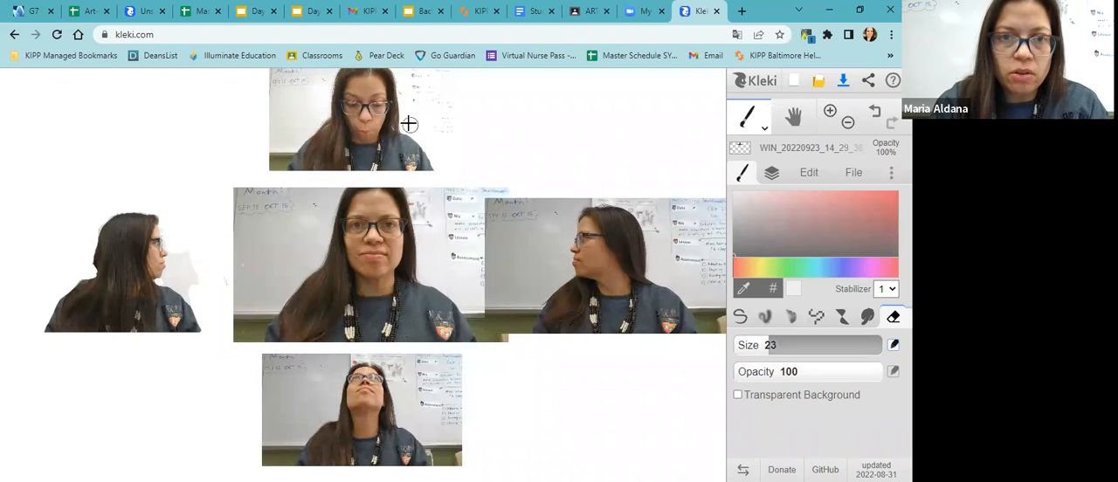
mouse_move(402, 96)
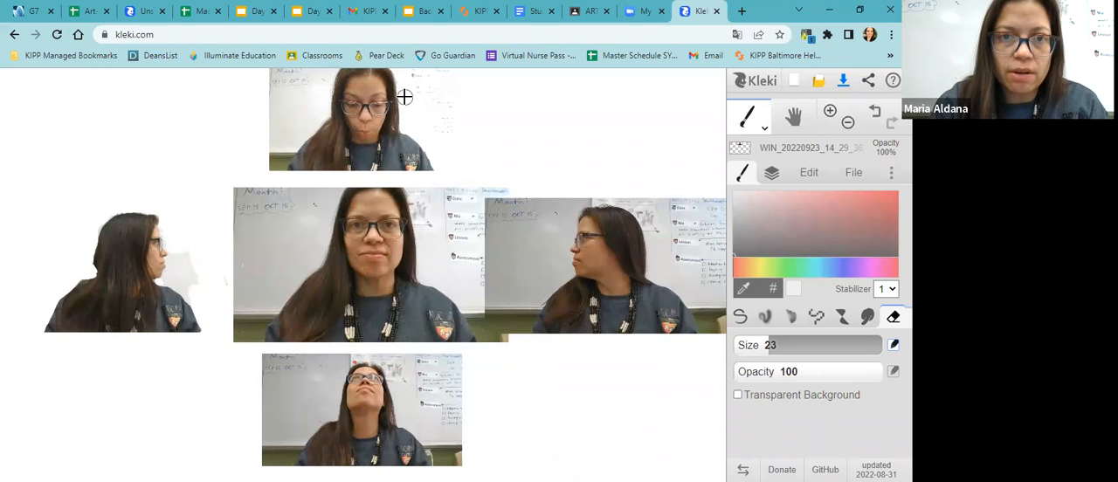
mouse_move(426, 106)
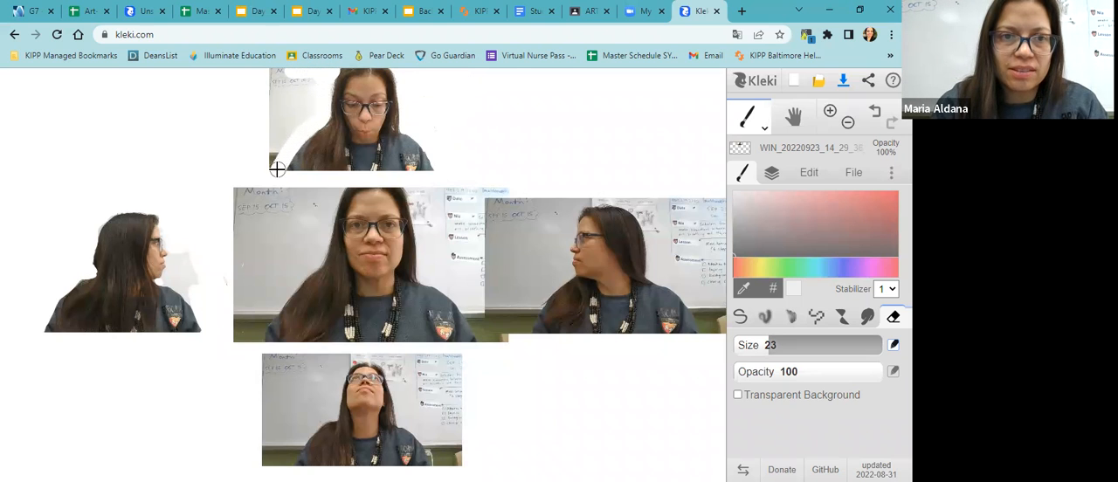
mouse_move(287, 119)
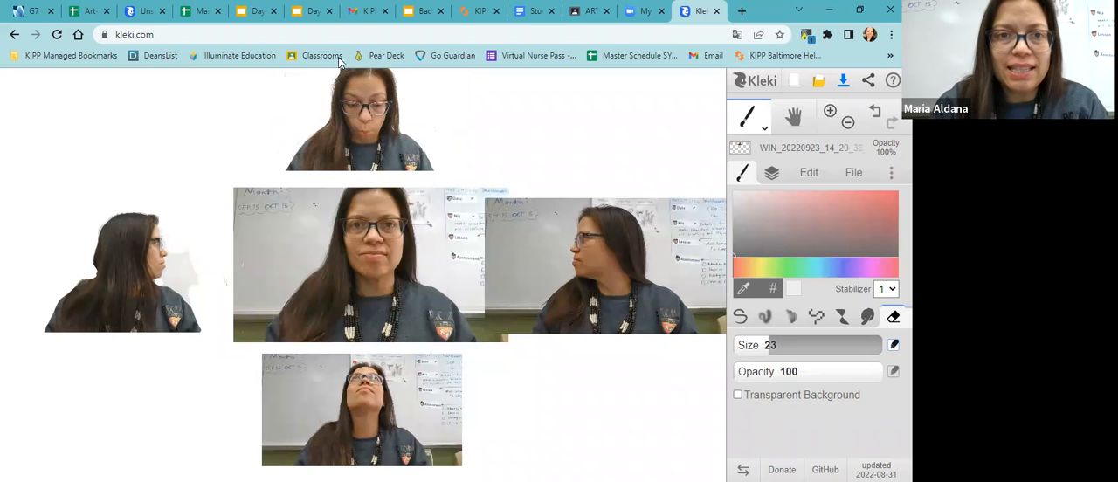
Step: Cancel the accidental Leave site prompt and erase the whiteboard behind the top portrait at eraser size 23
left_click(323, 55)
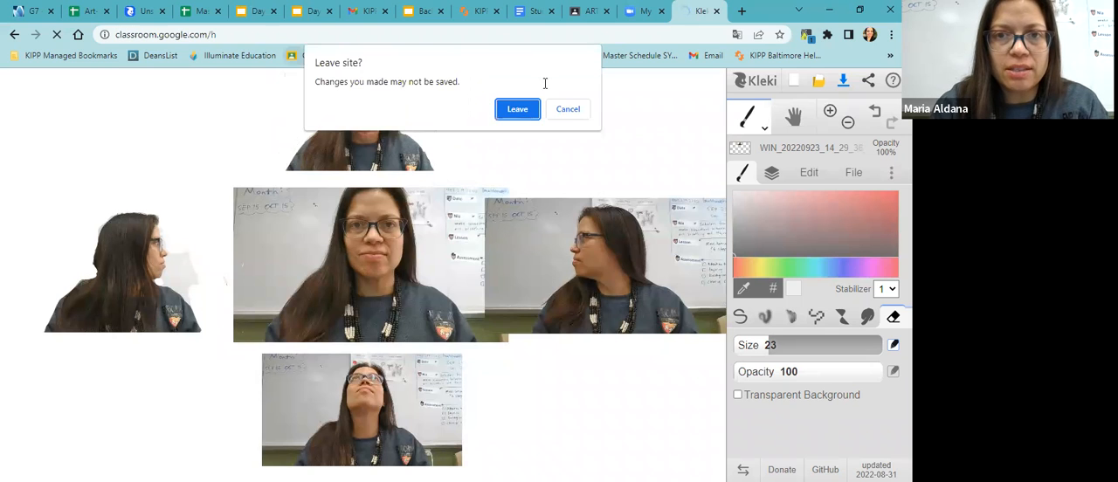
left_click(516, 108)
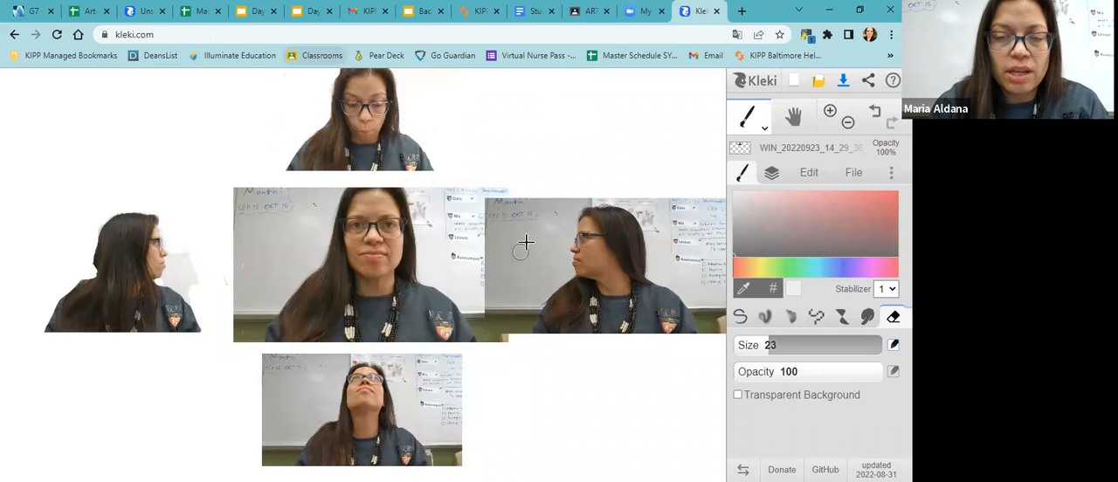
mouse_move(528, 227)
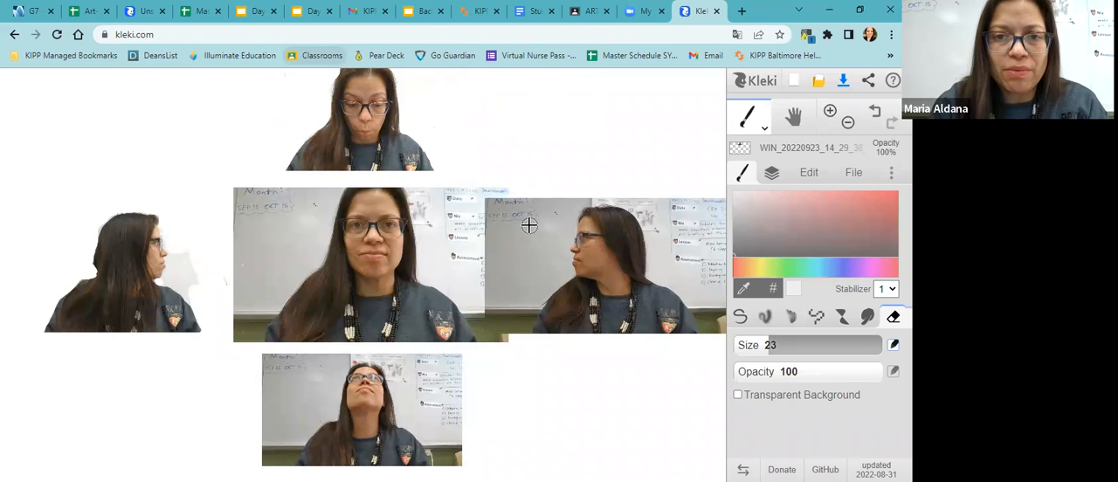
mouse_move(432, 278)
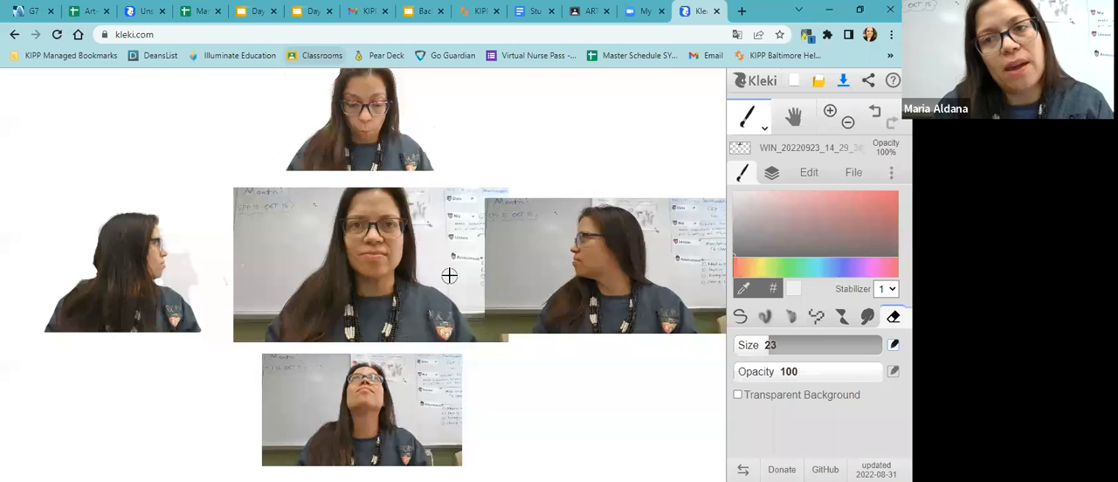
left_click(771, 172)
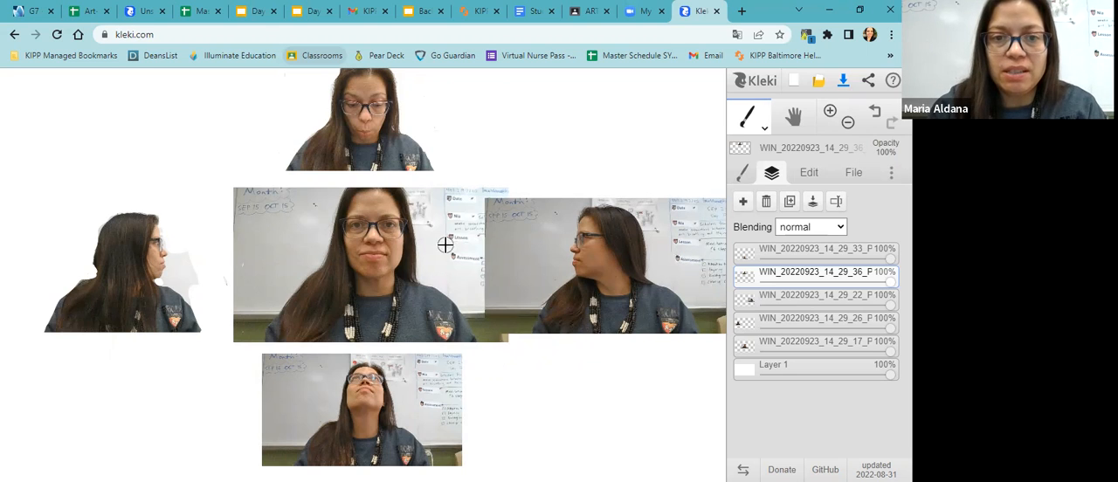
mouse_move(214, 371)
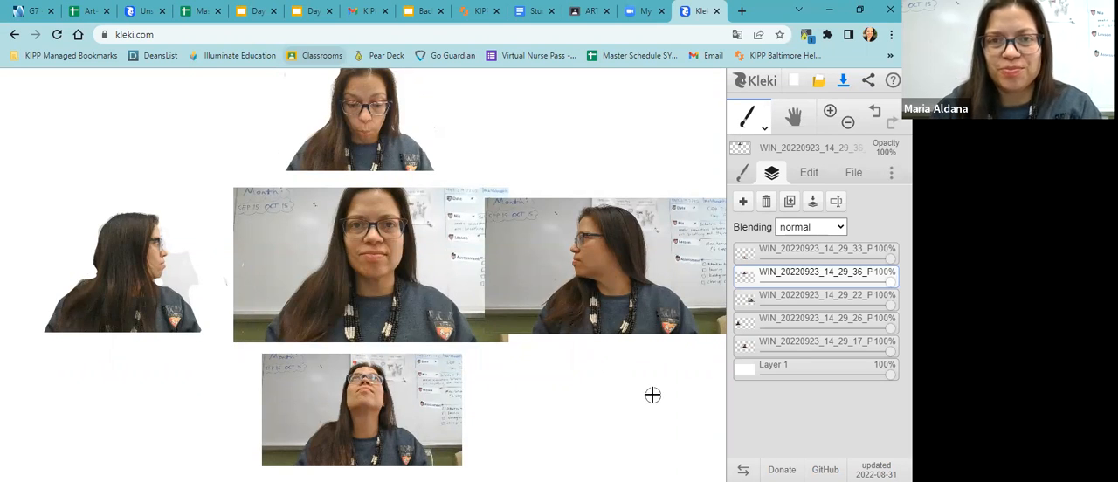
mouse_move(656, 411)
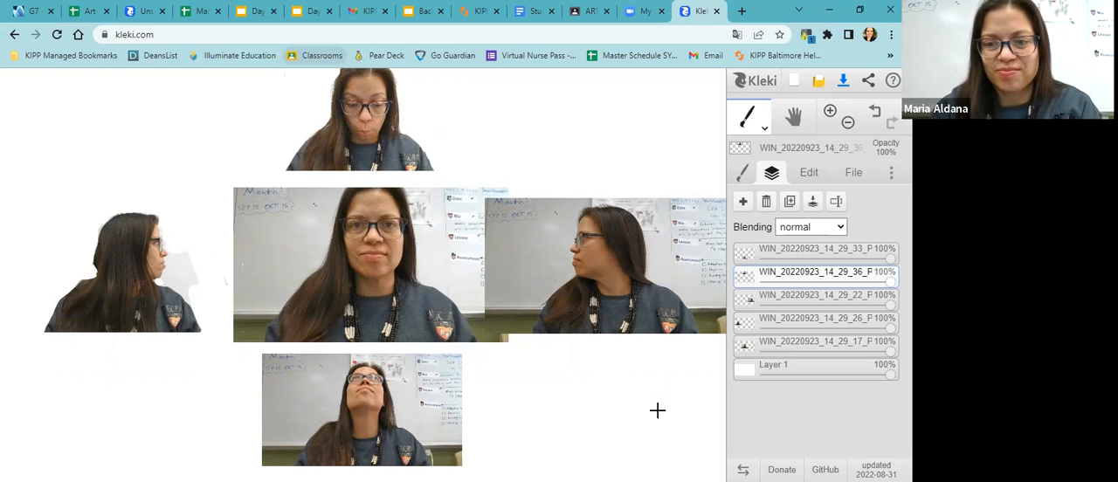